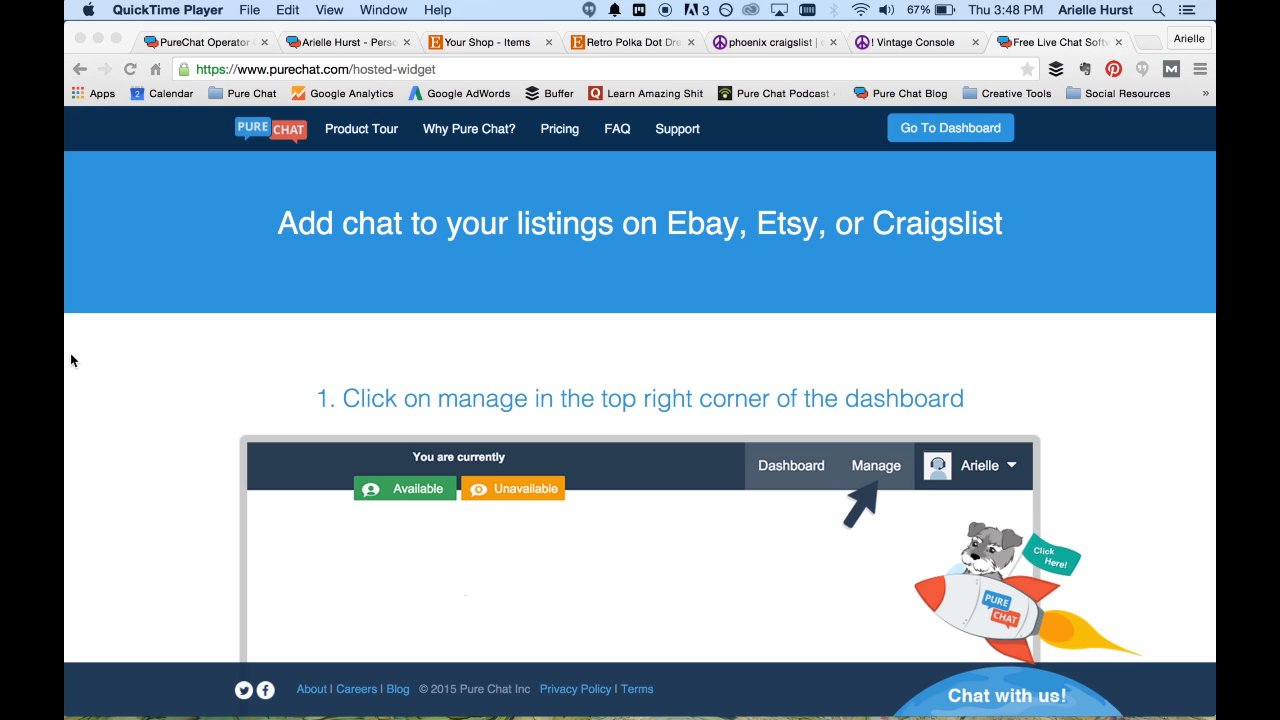
mouse_move(160, 213)
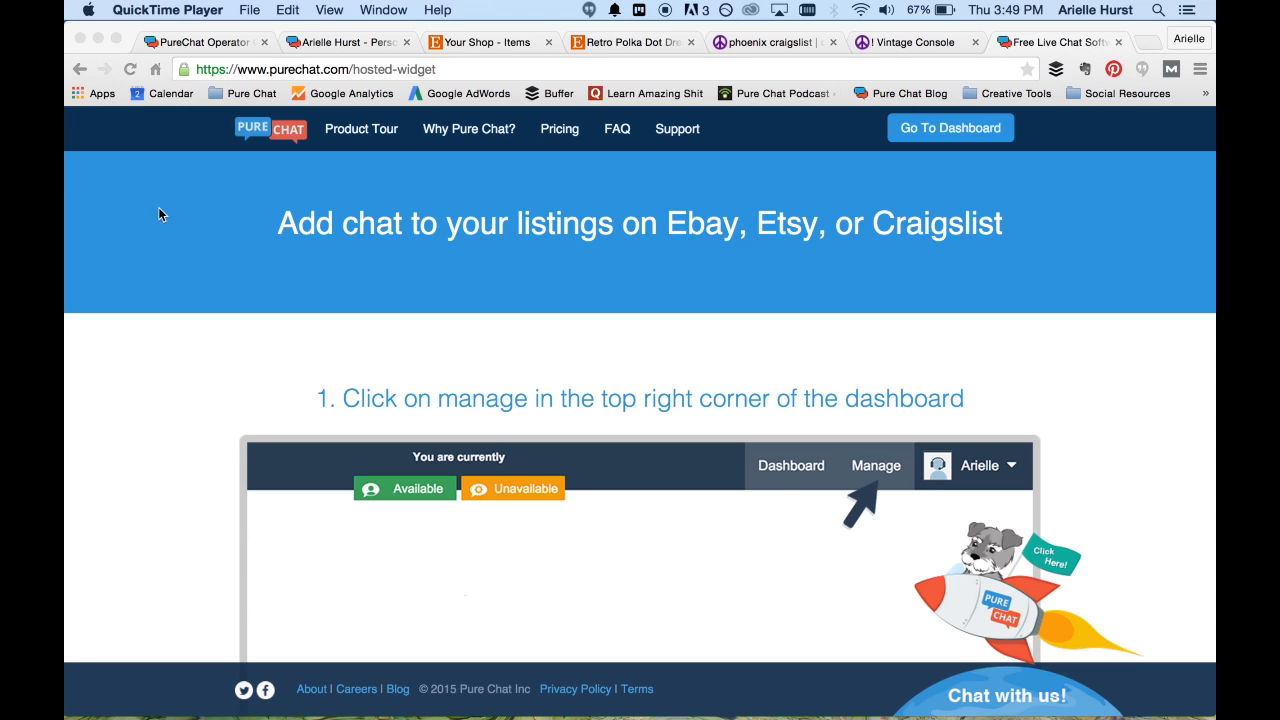
mouse_move(200, 205)
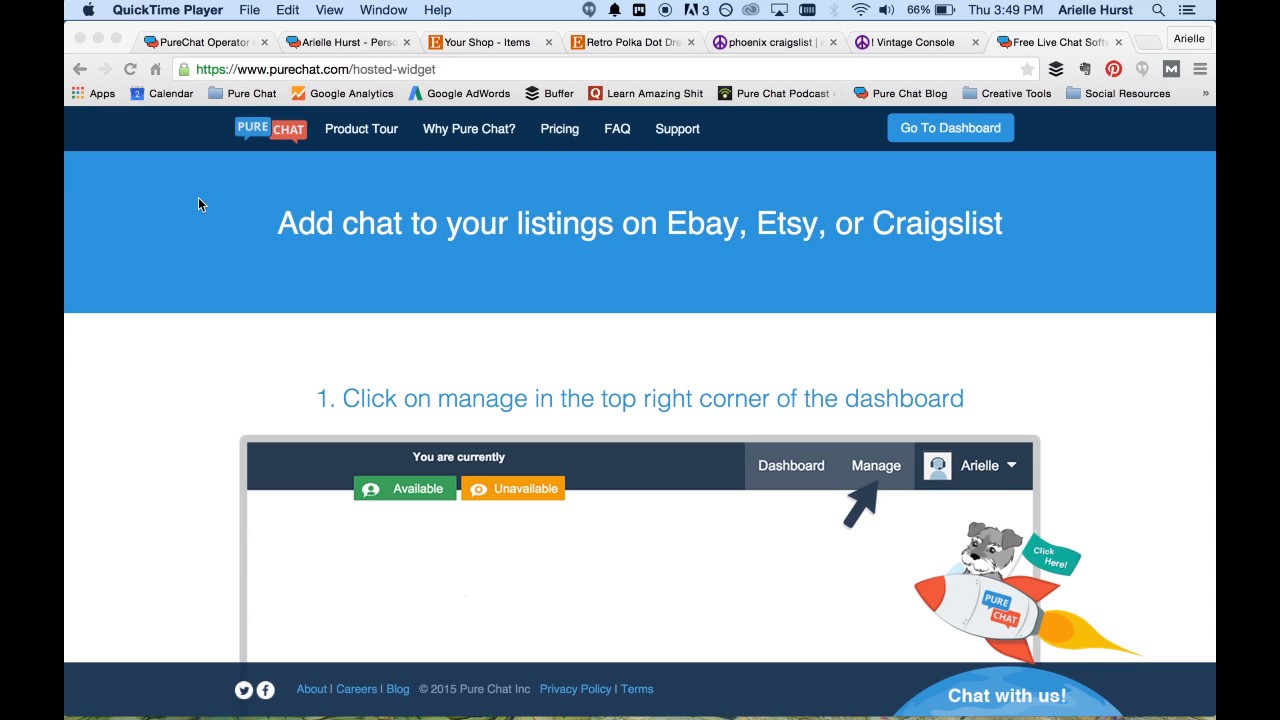
mouse_move(233, 131)
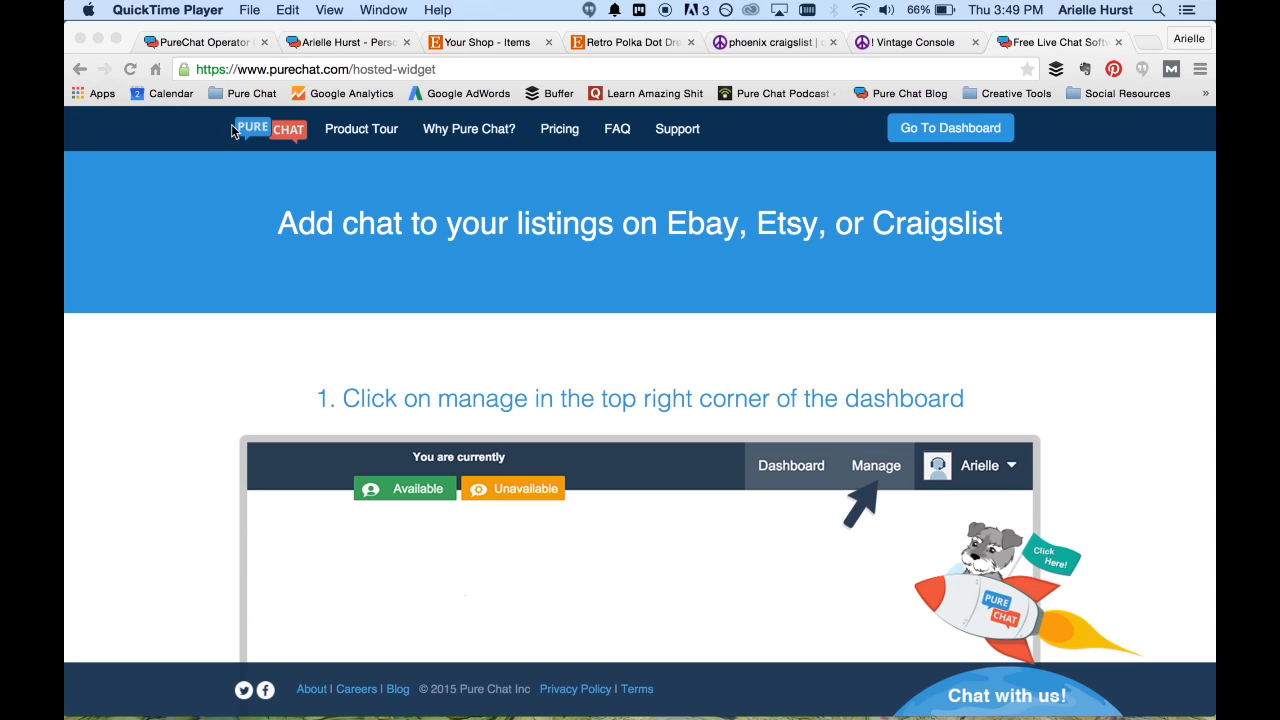
mouse_move(448, 90)
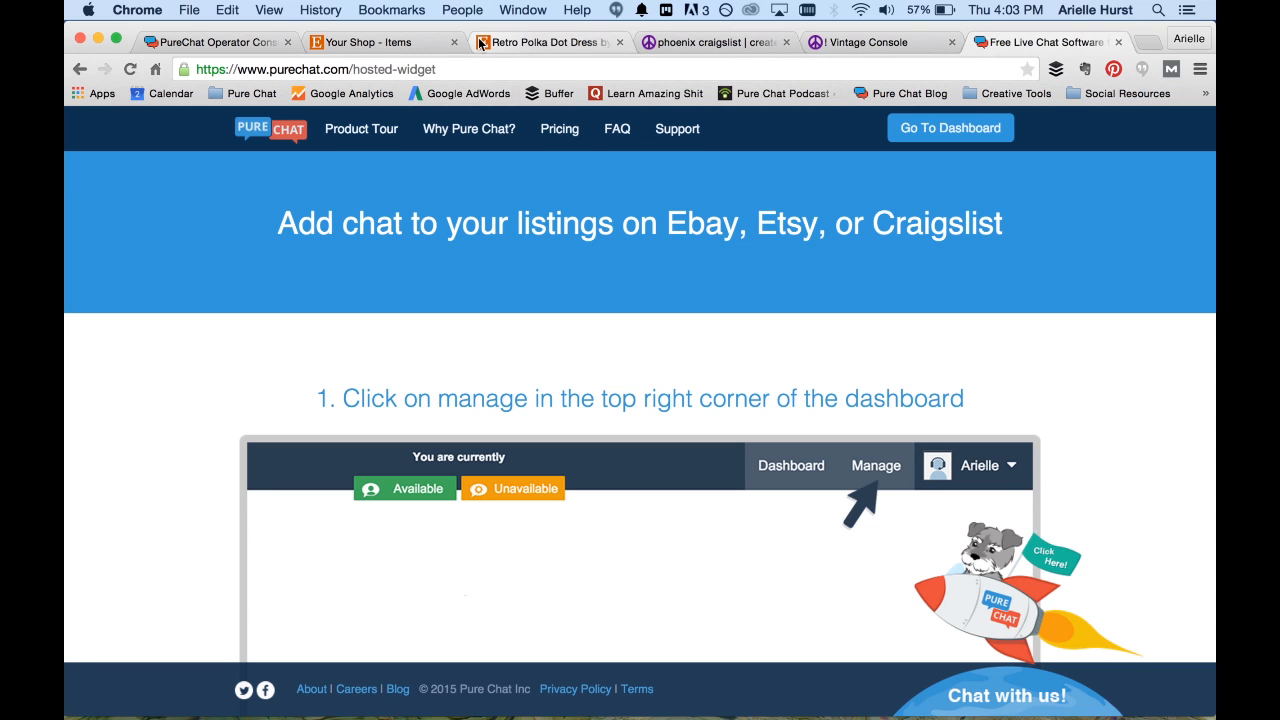
Step: Switch to the Retro Polka Dot Dress listing and scroll to its purechat.me description link
click(548, 42)
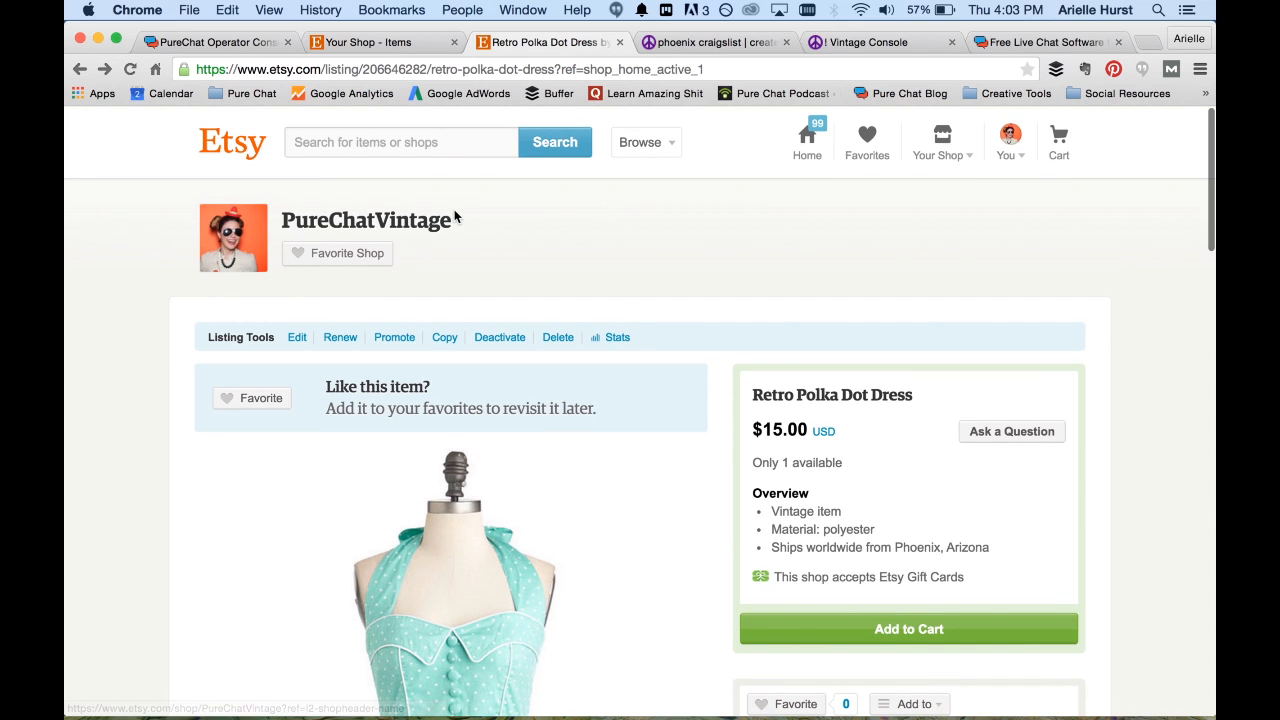
scroll(down, 3)
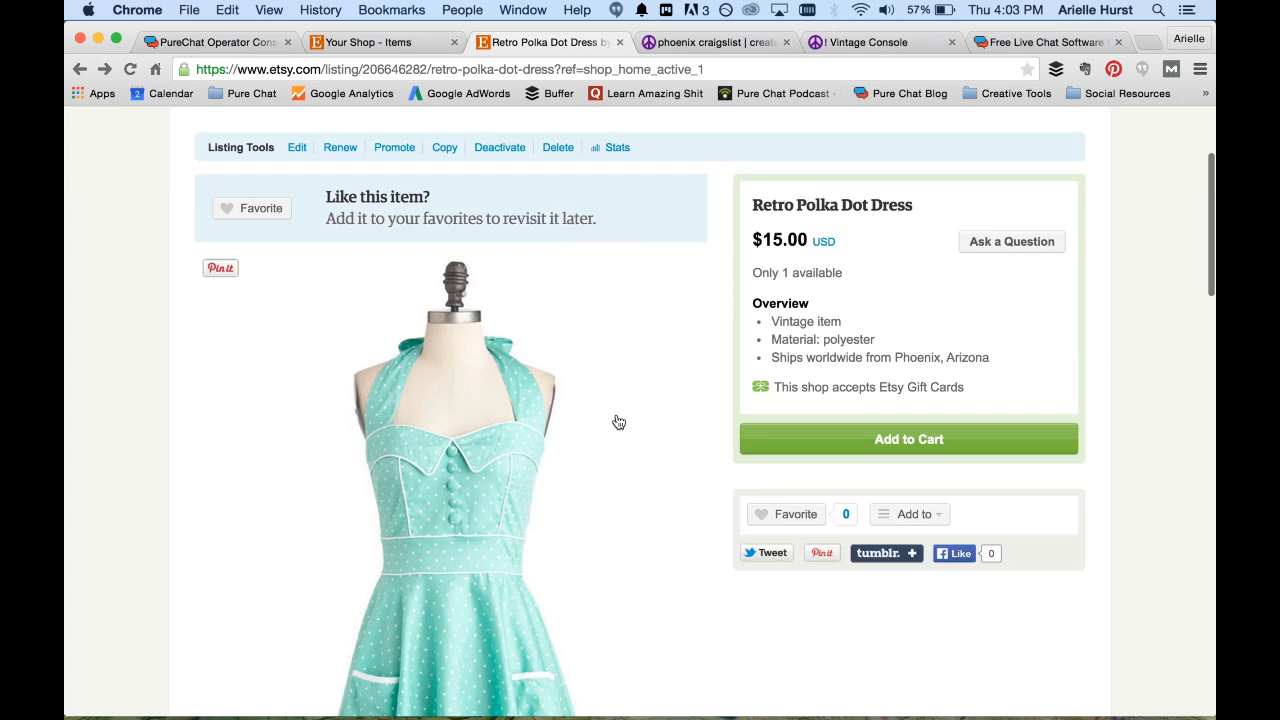
scroll(down, 3)
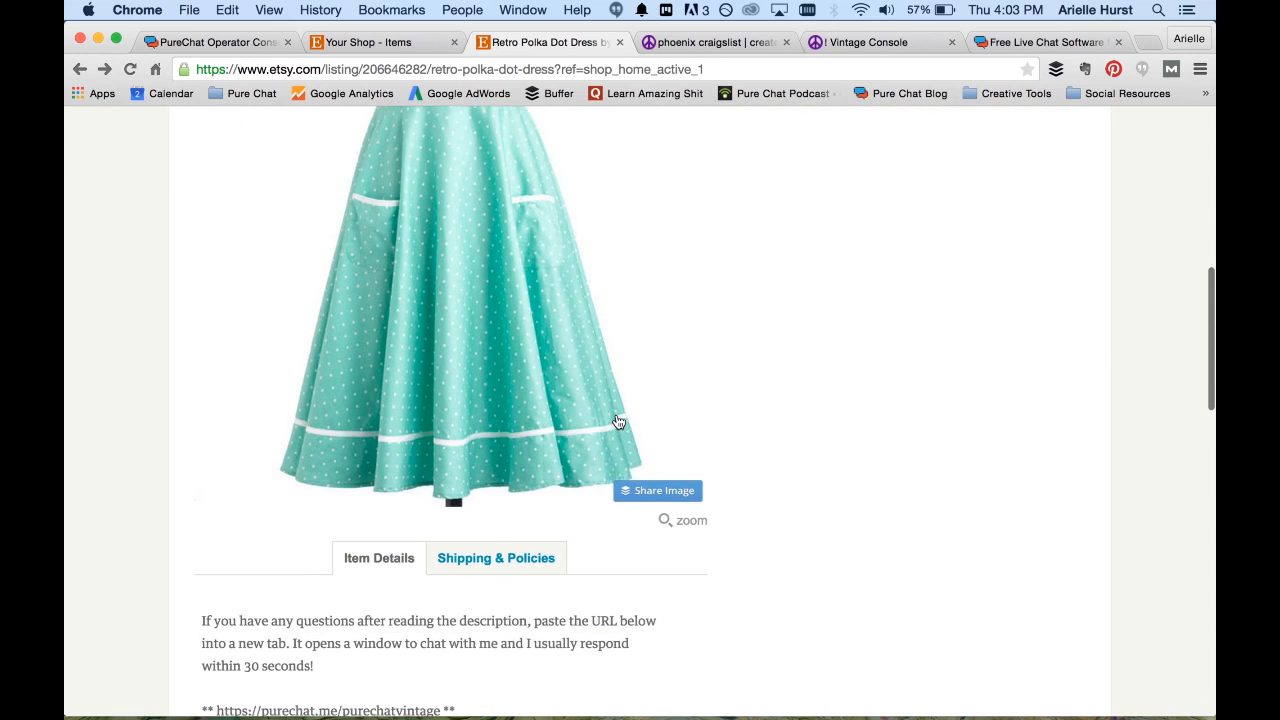
scroll(down, 3)
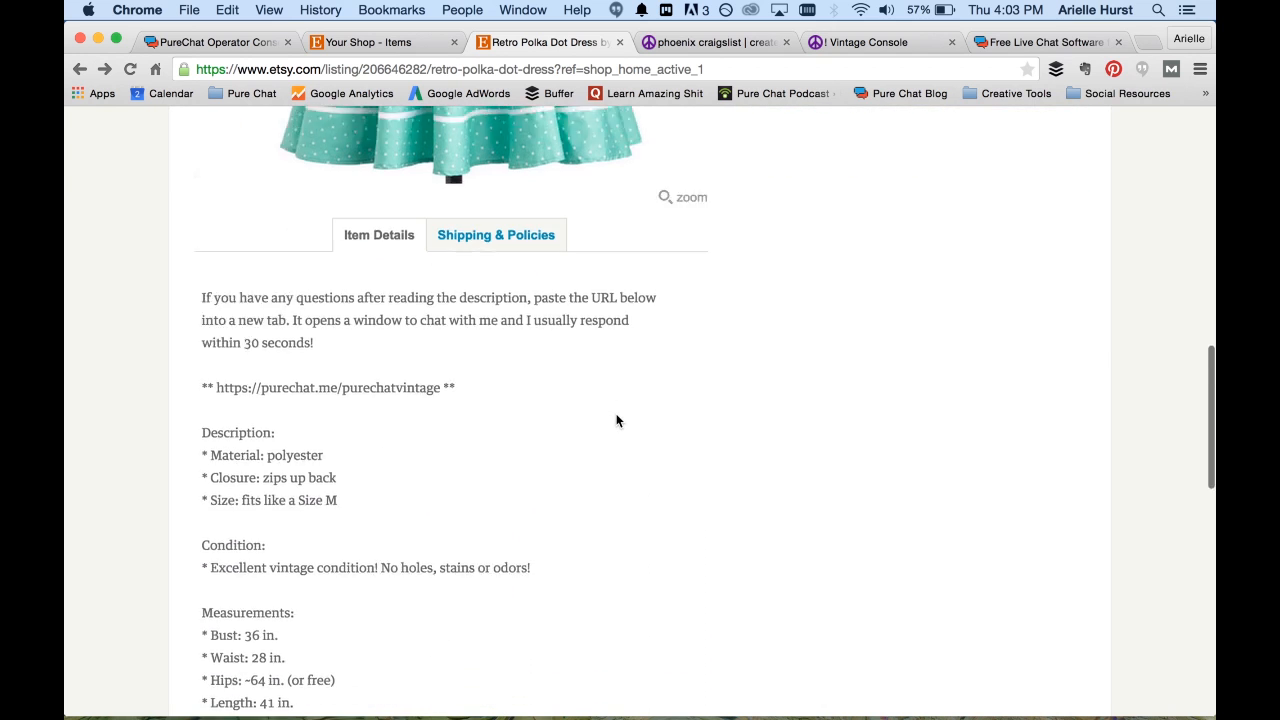
scroll(down, 3)
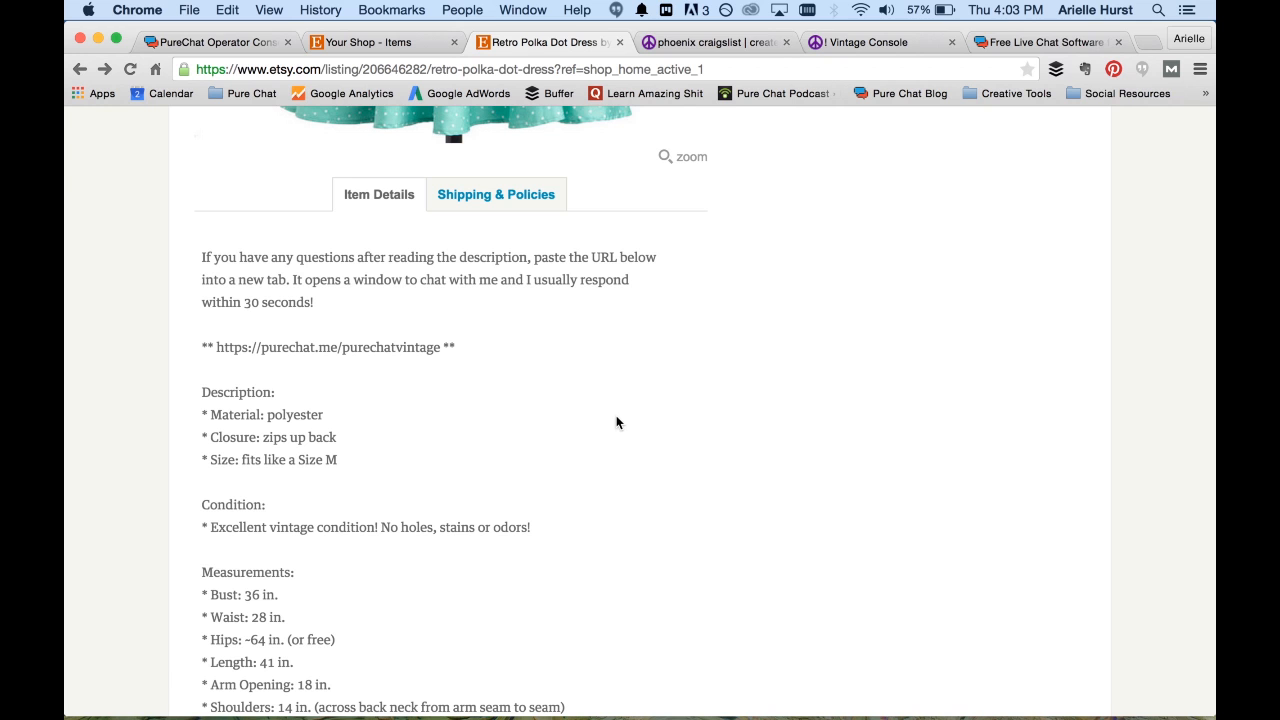
mouse_move(518, 553)
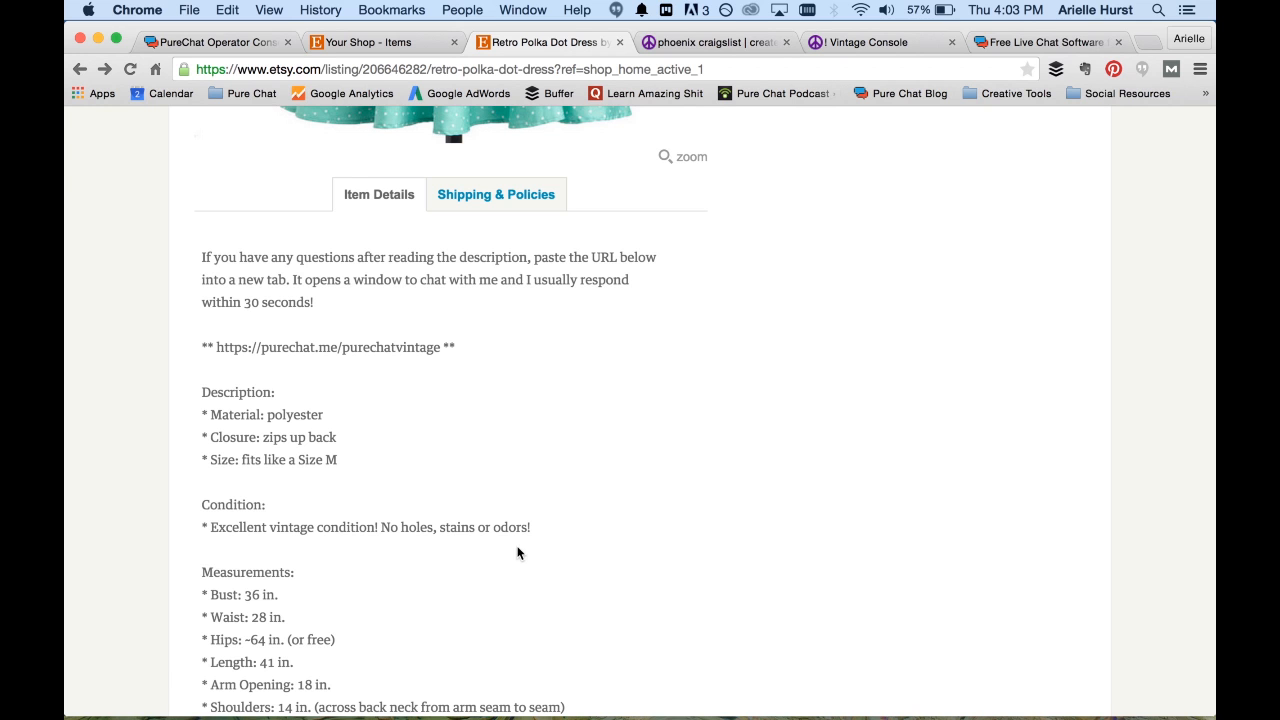
scroll(down, 3)
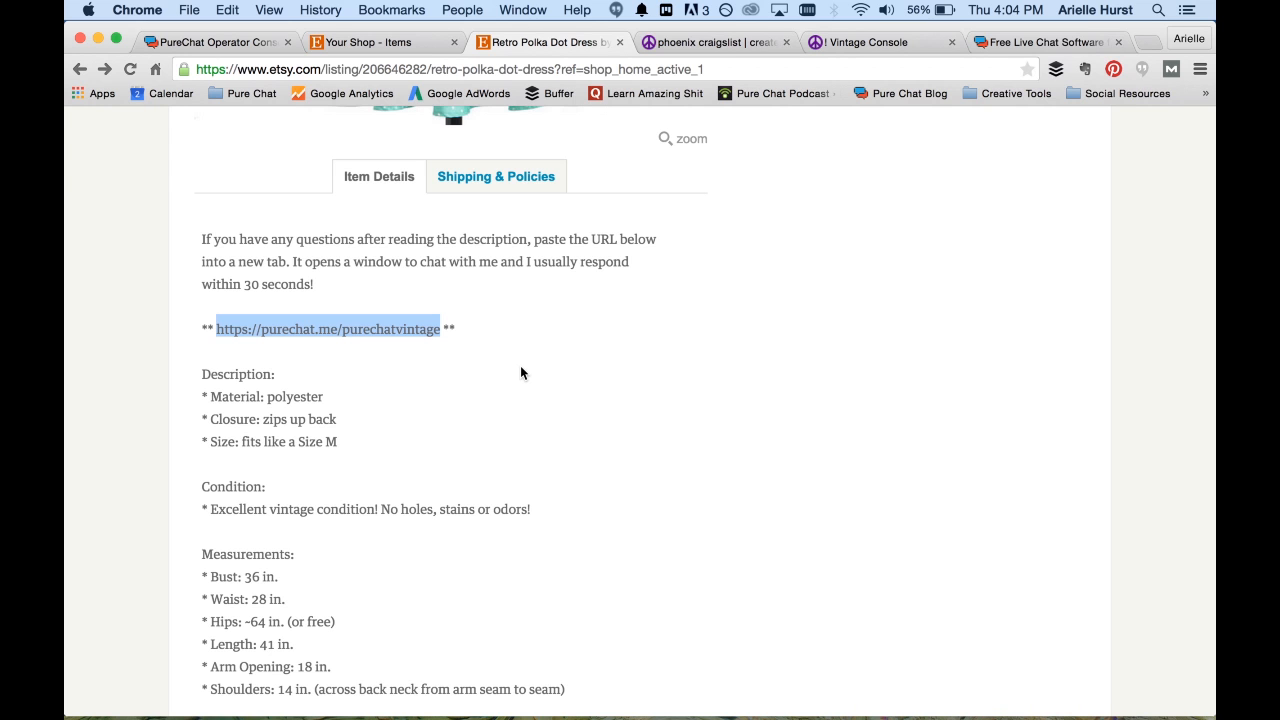
mouse_move(240, 55)
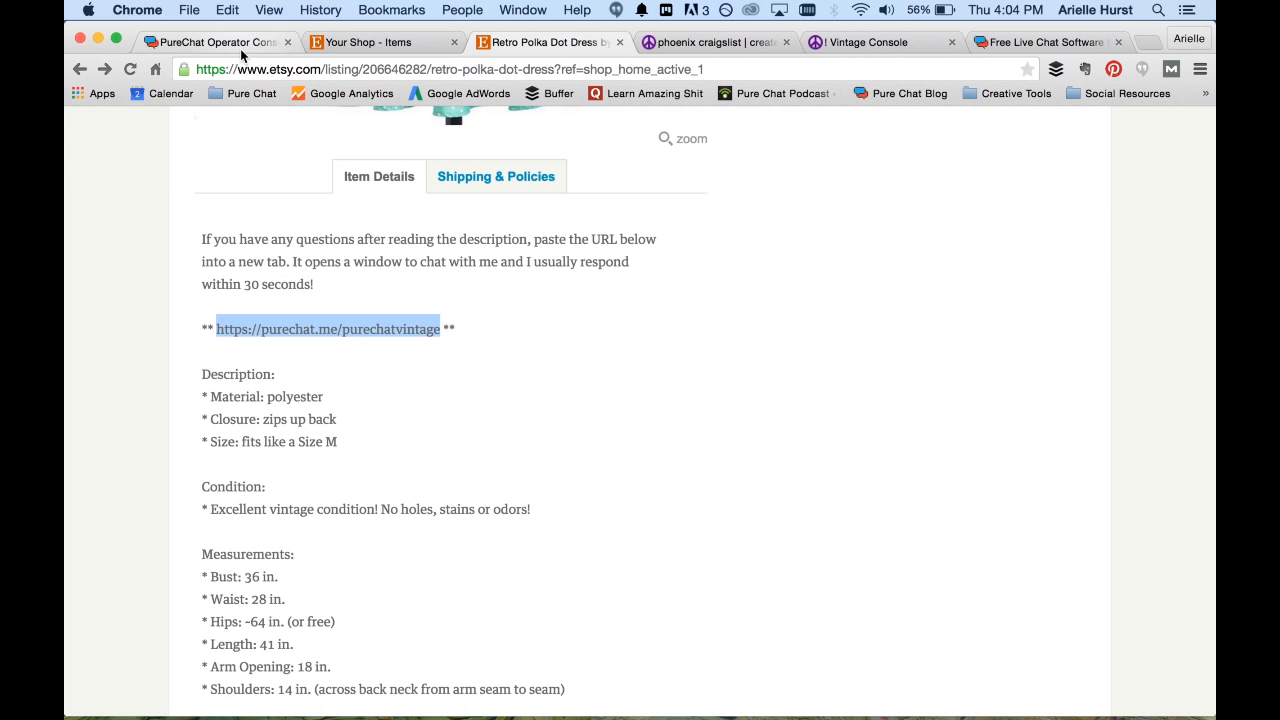
Step: From the Operator Console account menu, choose My Personal Chat
click(210, 42)
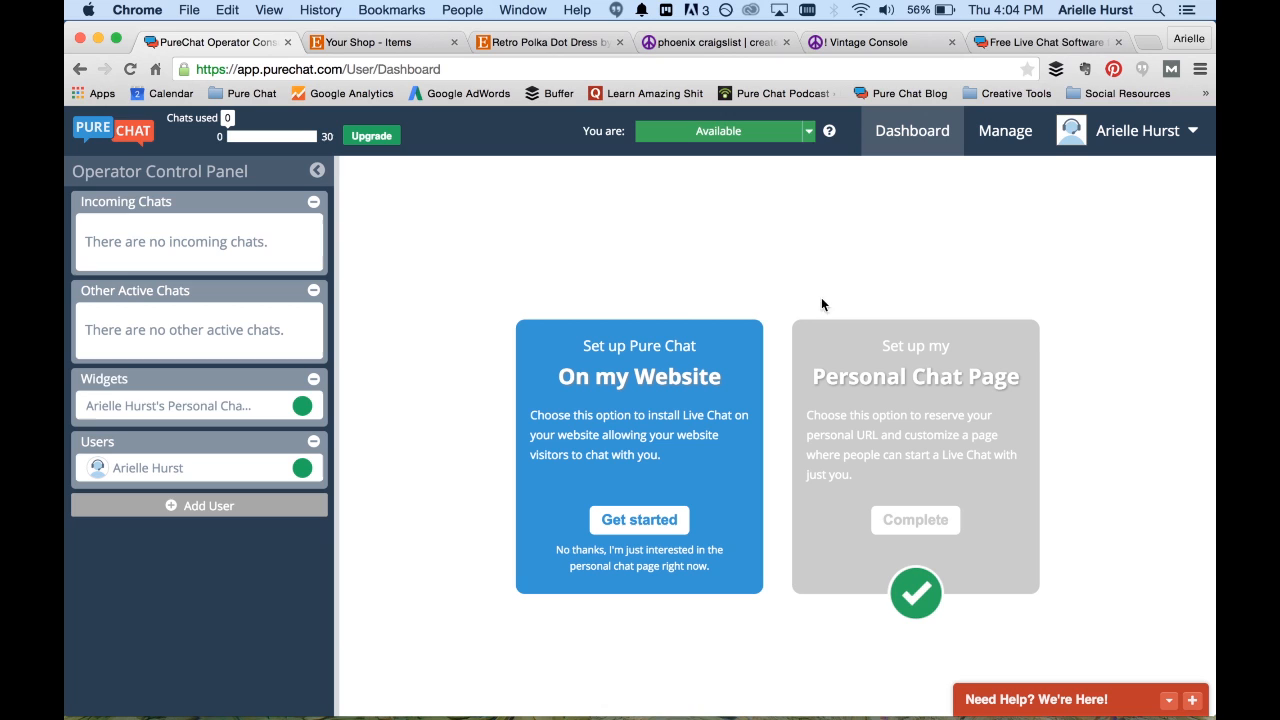
mouse_move(913, 287)
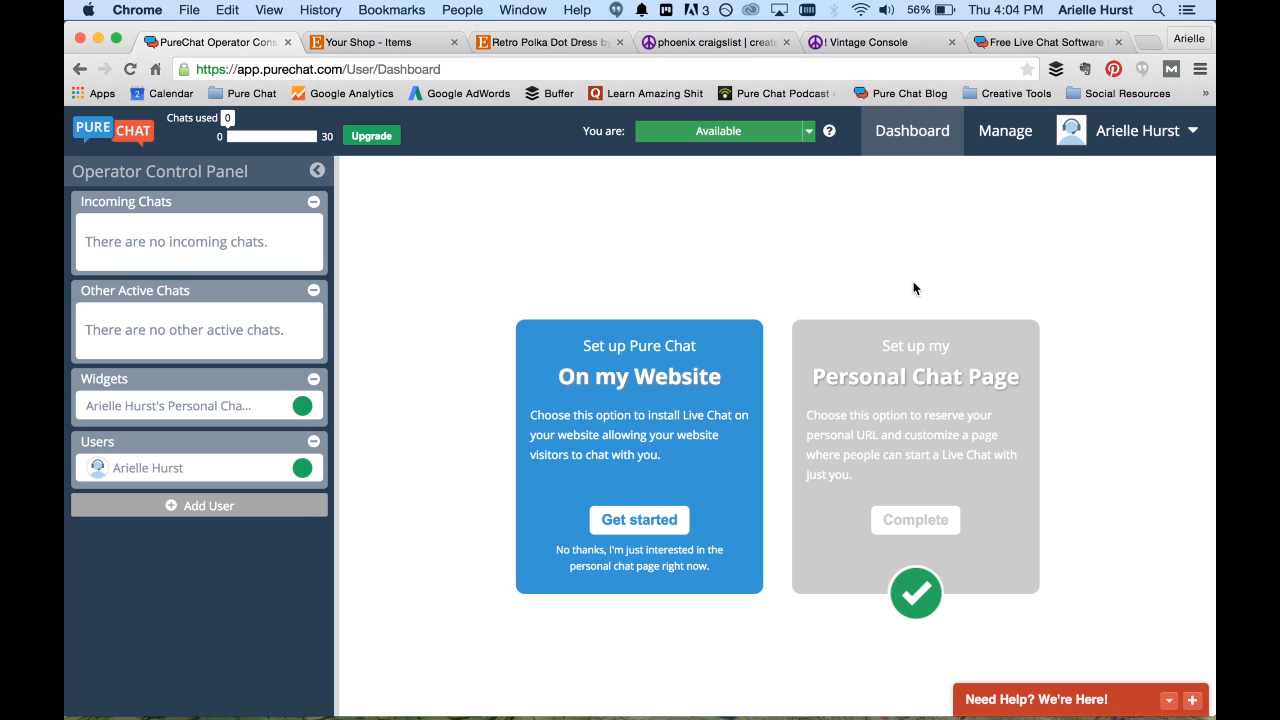
mouse_move(1038, 240)
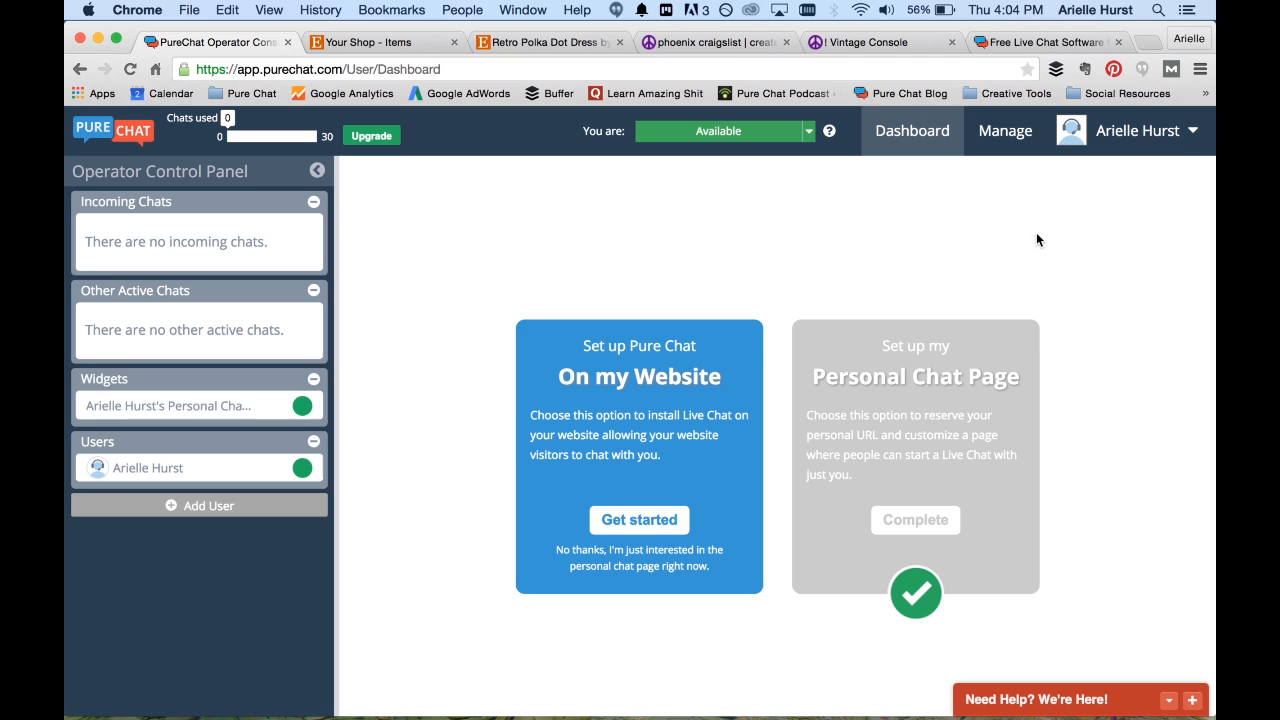
click(1137, 130)
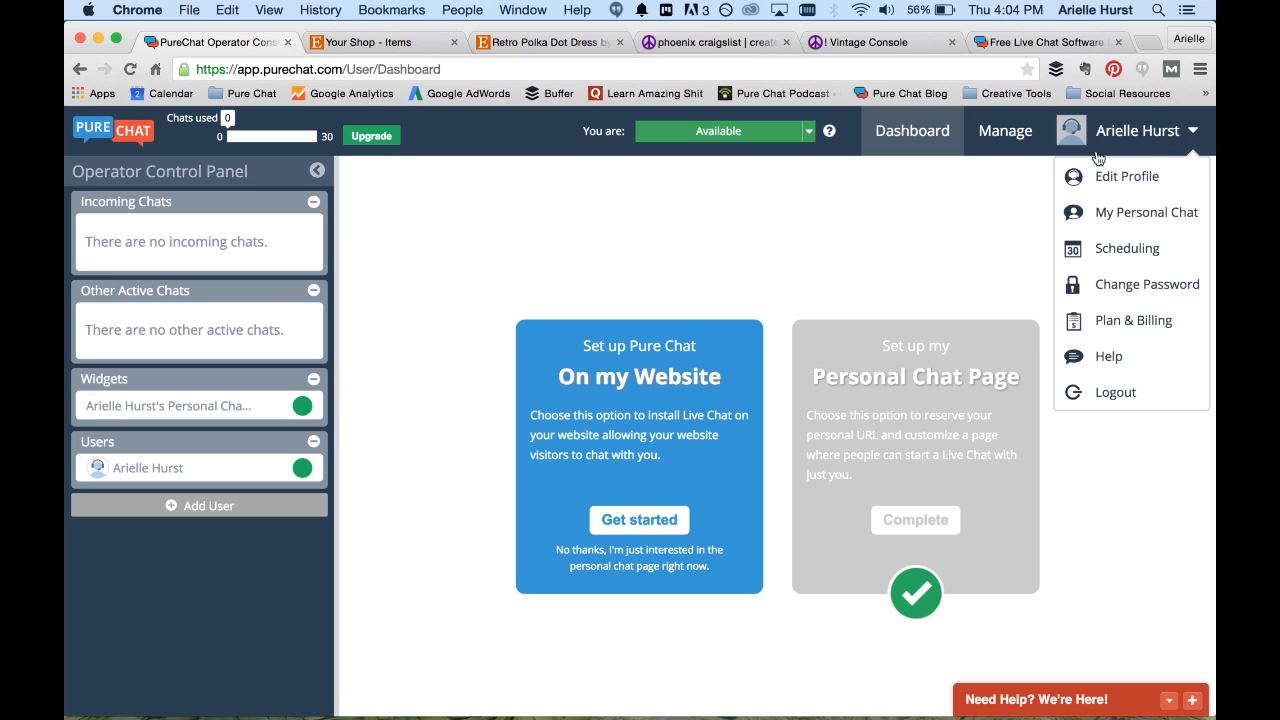
mouse_move(1146, 212)
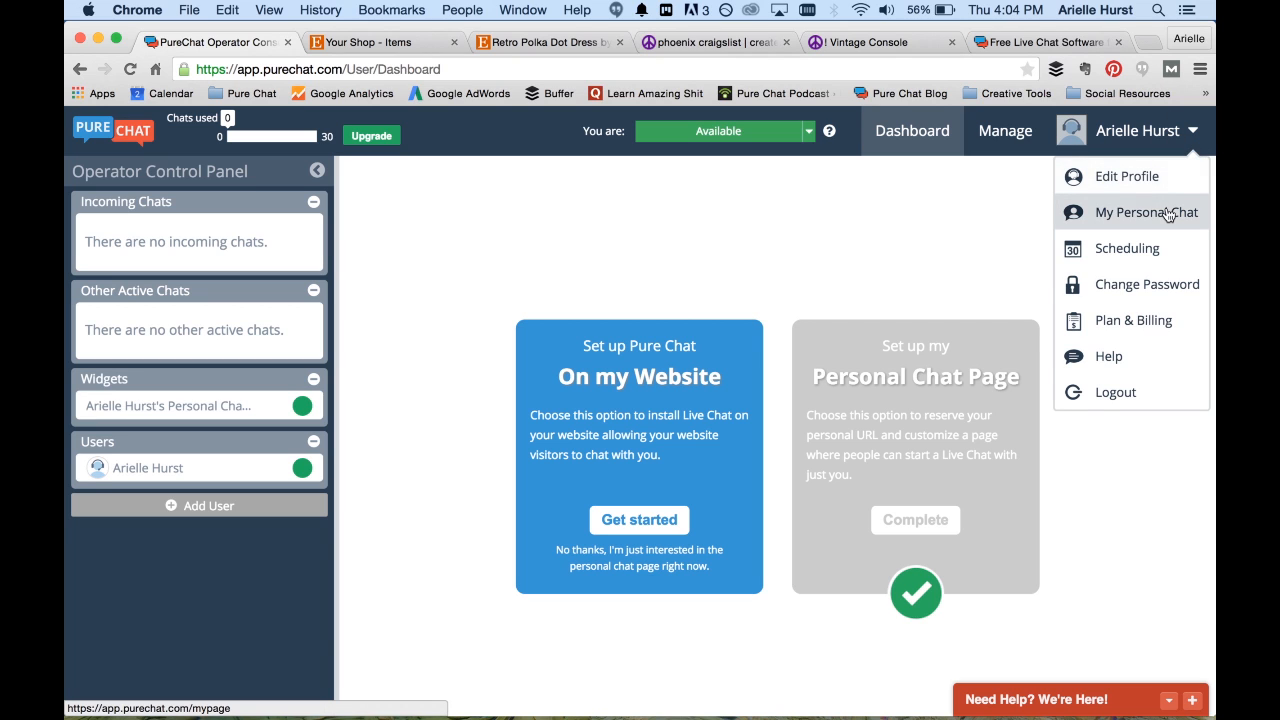
click(1145, 212)
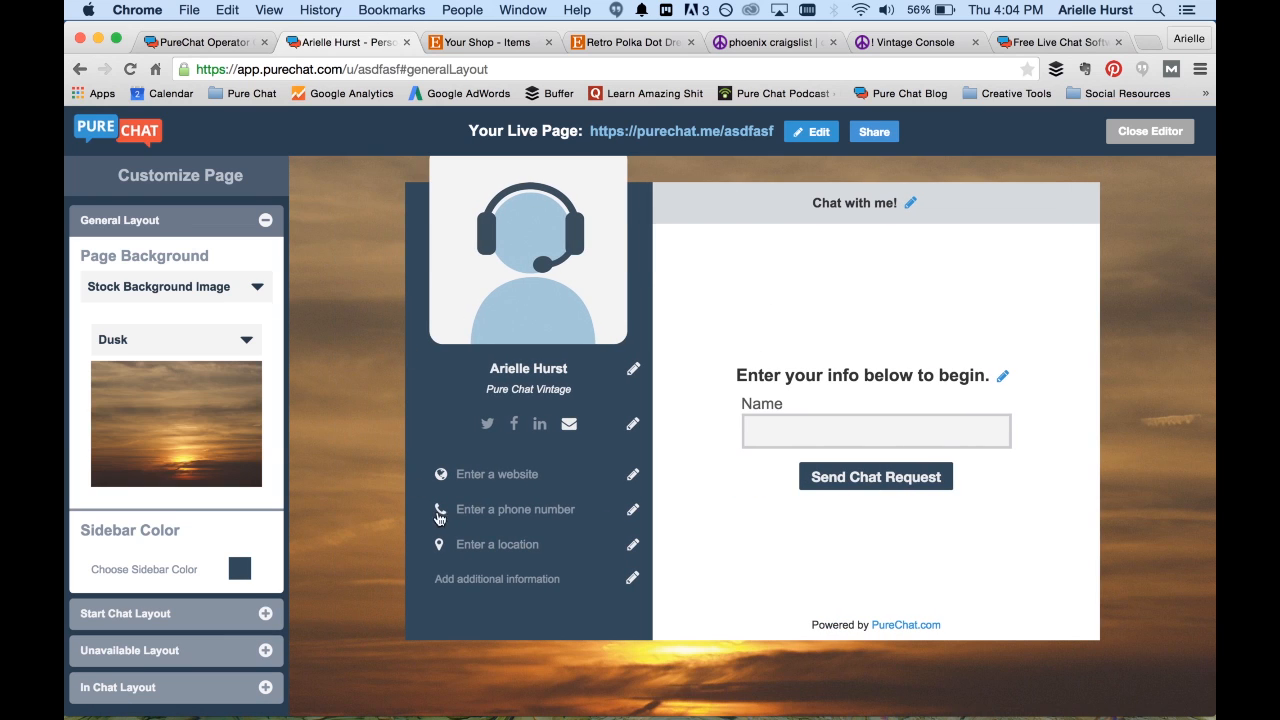
mouse_move(603, 632)
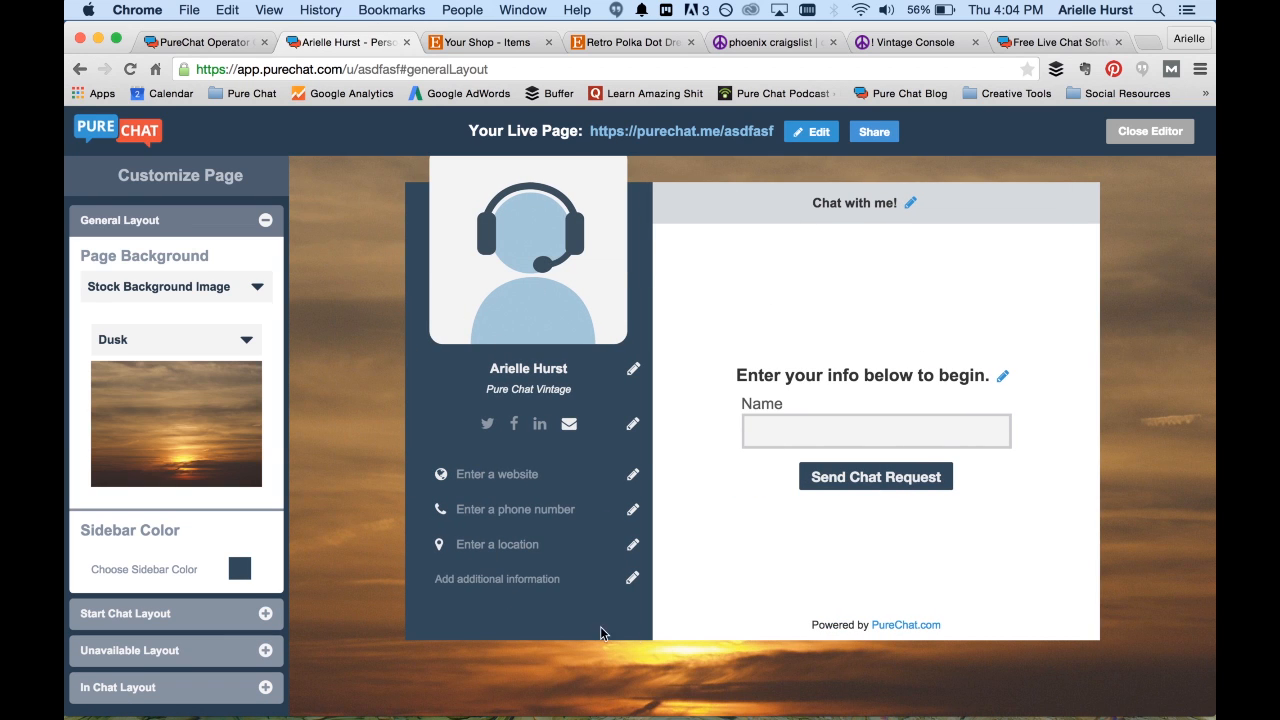
mouse_move(658, 645)
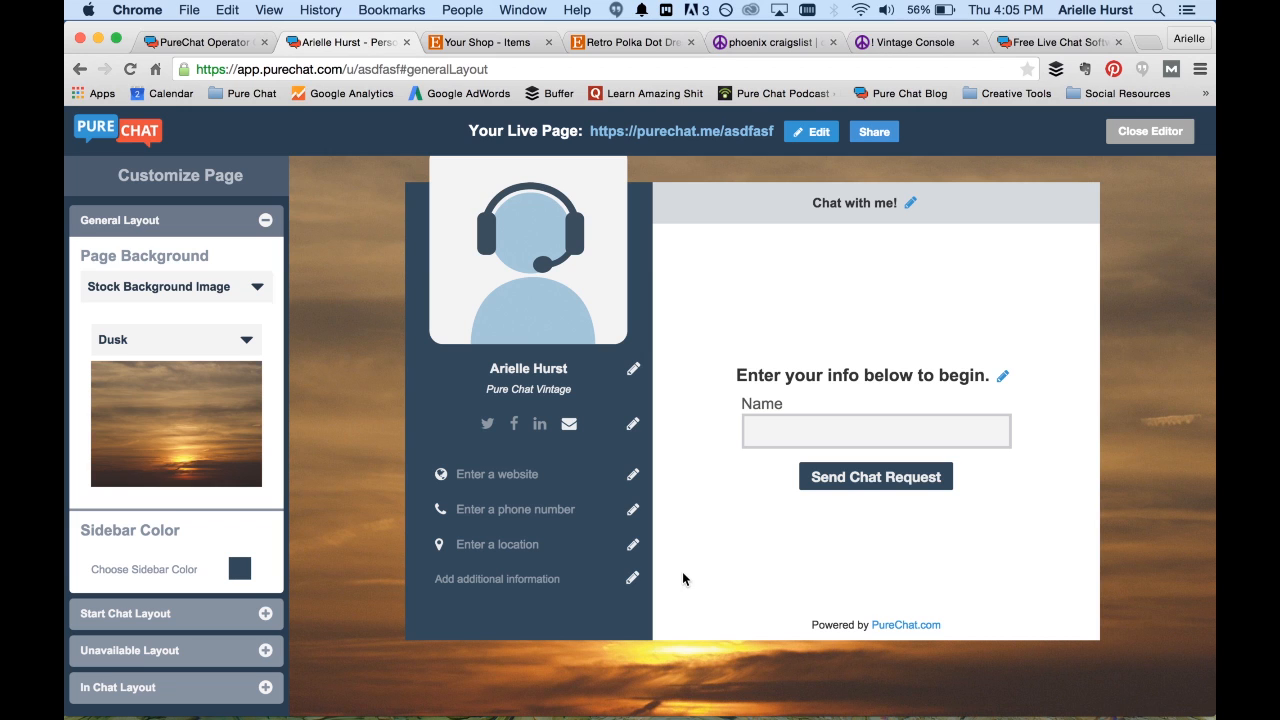
mouse_move(810, 131)
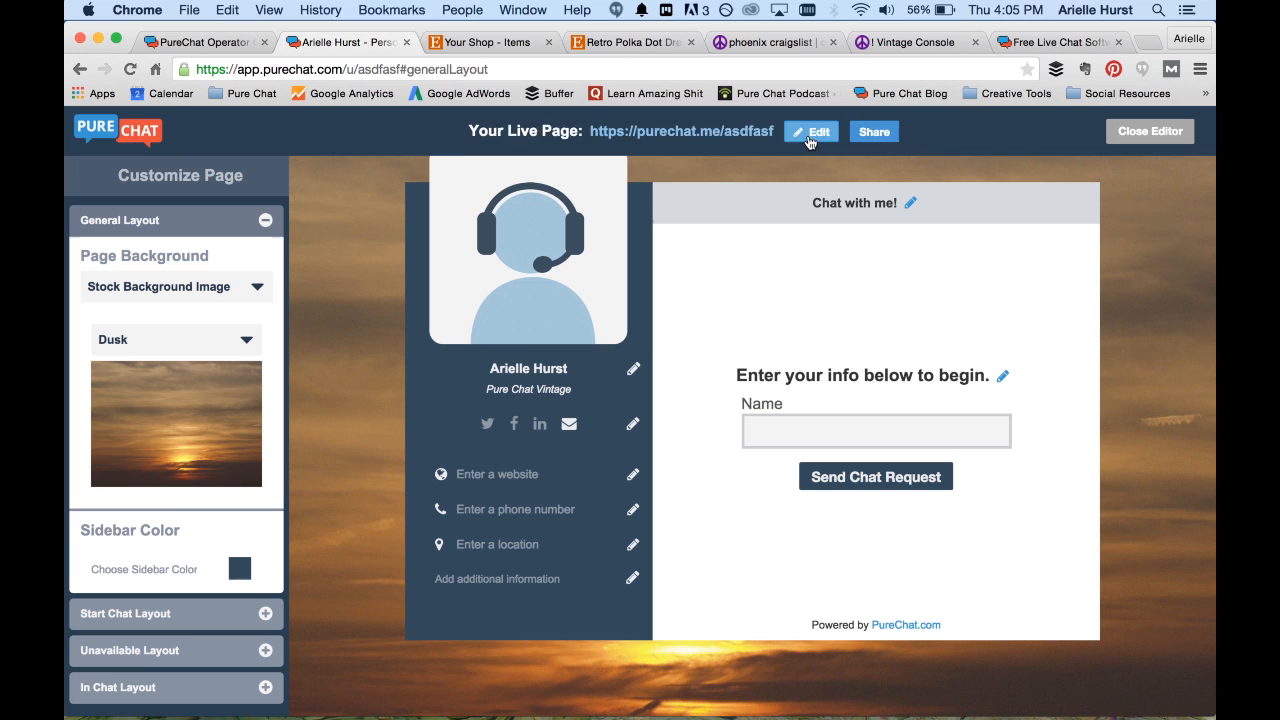
Step: Change the personal page address to purechat.me/purechatvintage
click(811, 131)
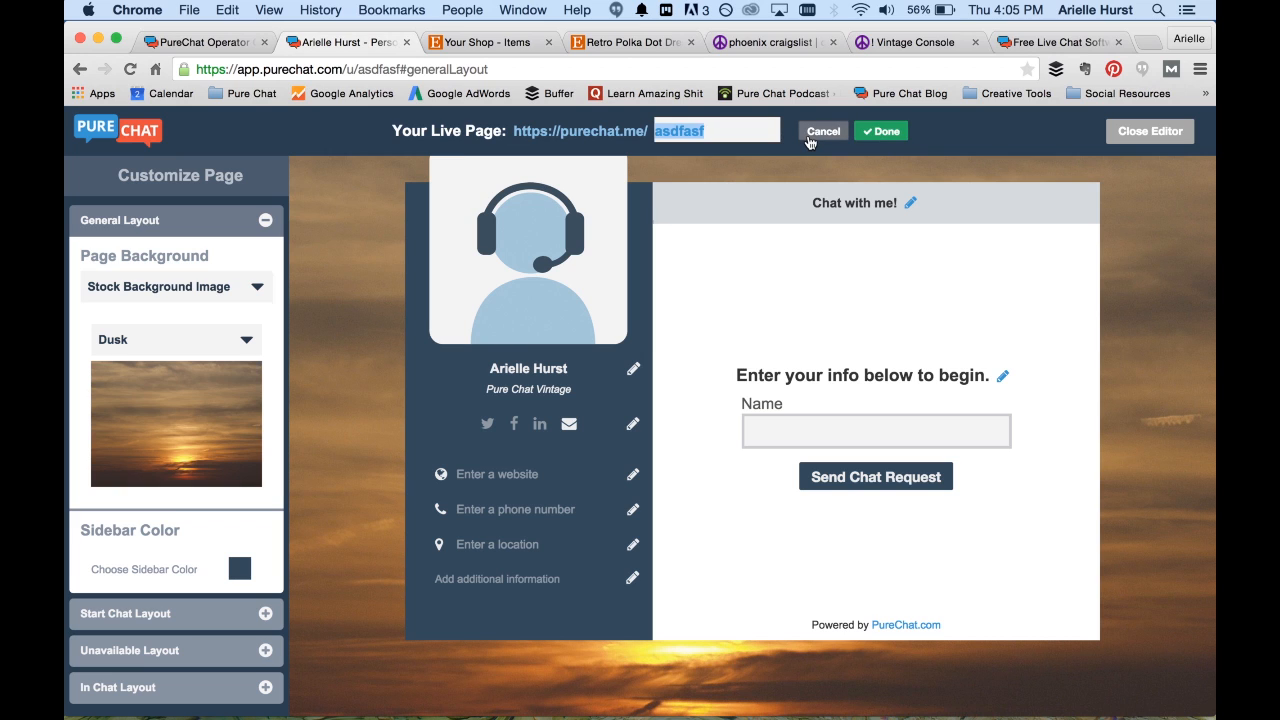
text(purechatv)
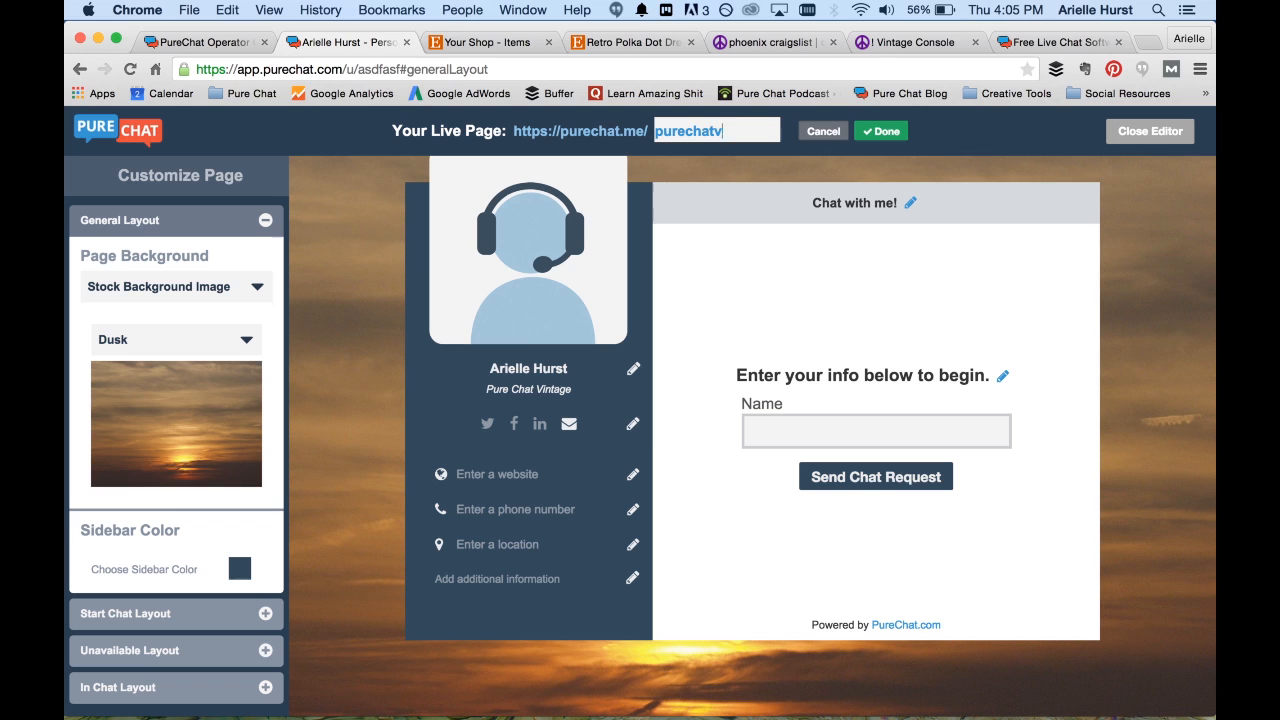
text(intage)
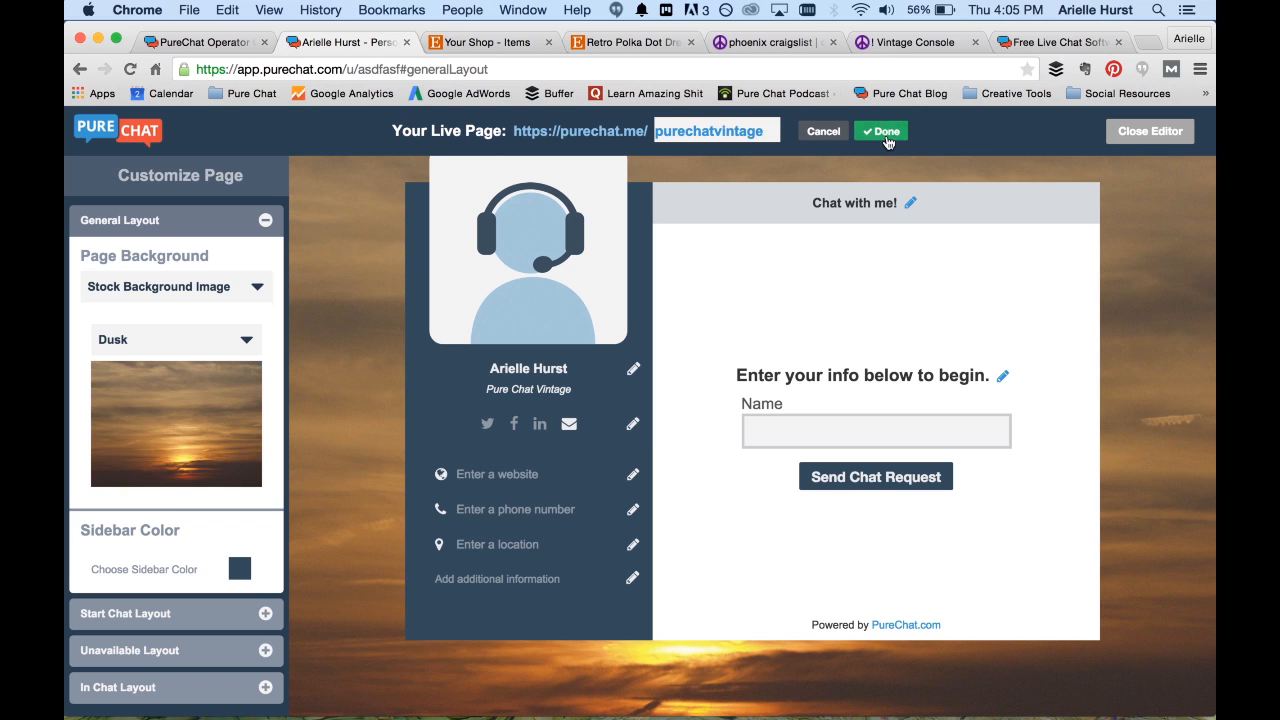
click(880, 131)
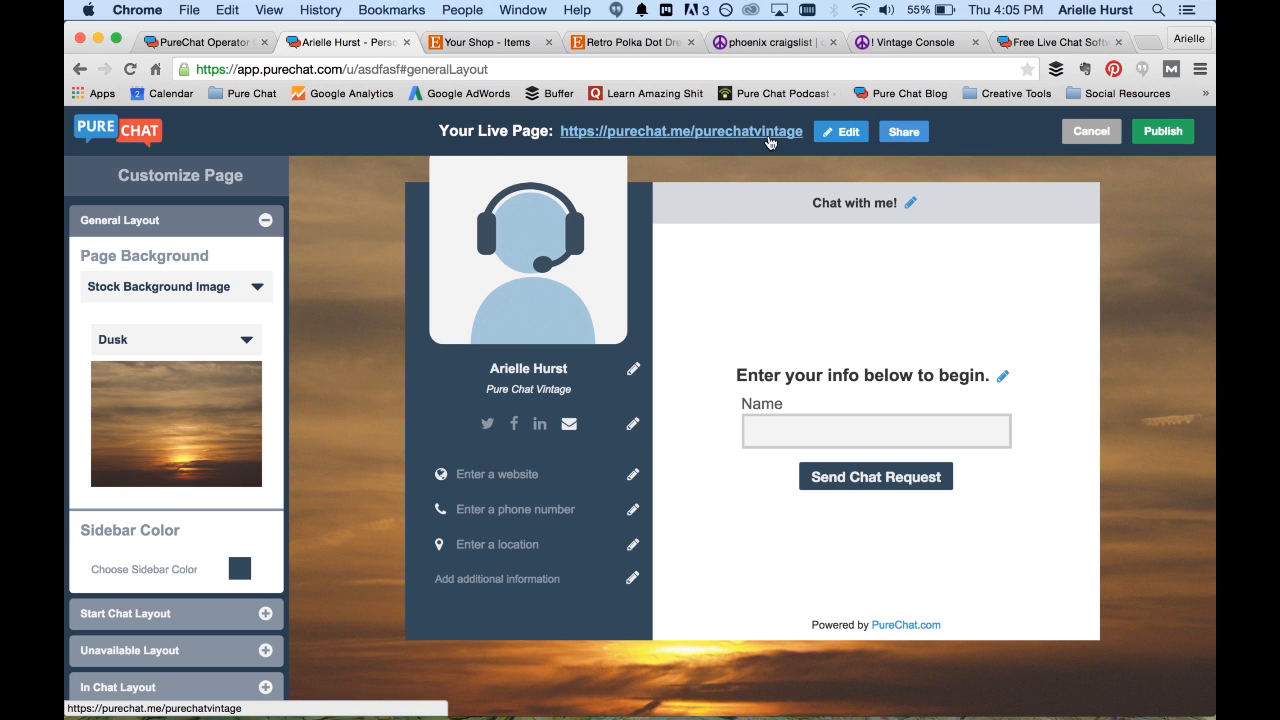
mouse_move(528, 245)
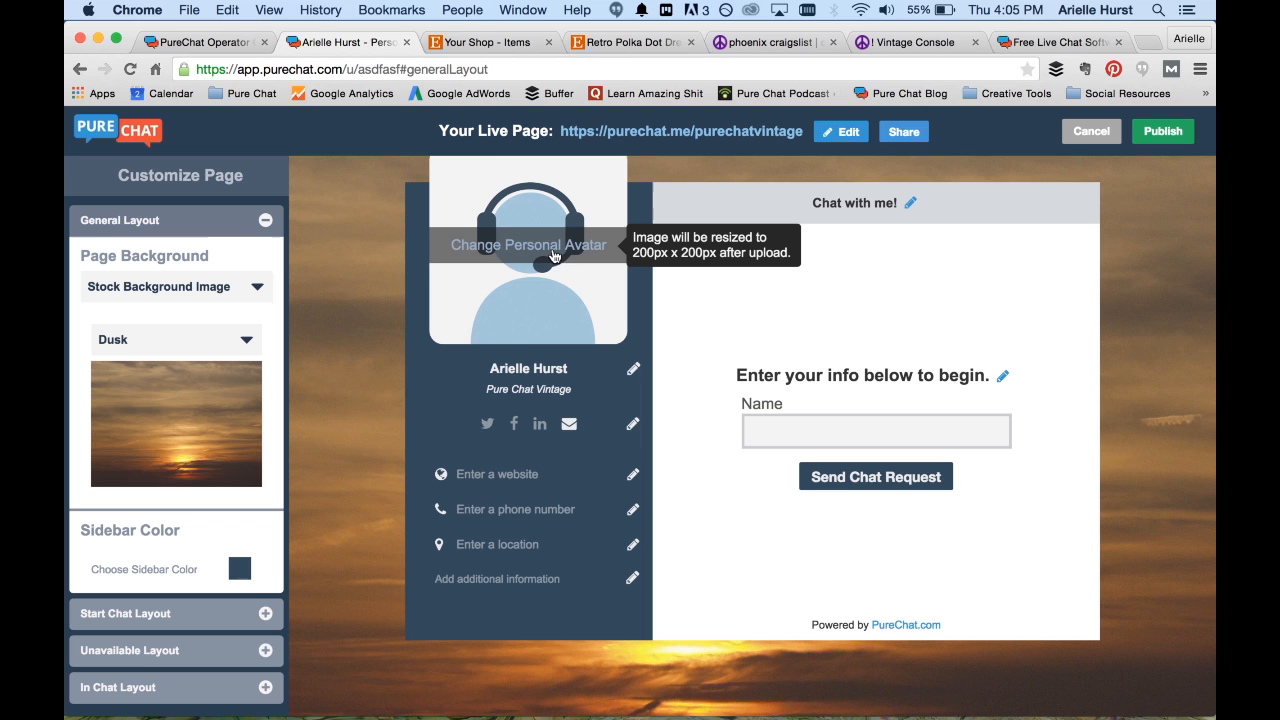
Step: Upload the purechatvintage logo PNG from Downloads as the personal avatar
click(527, 245)
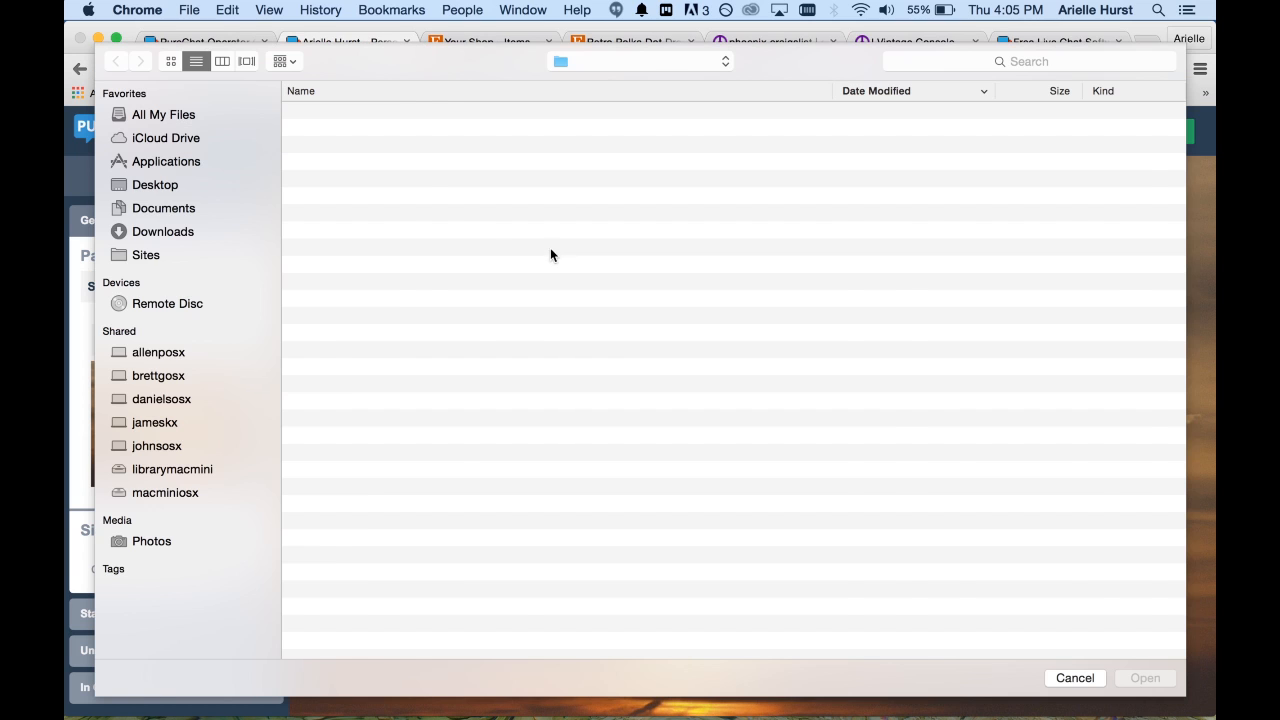
click(162, 231)
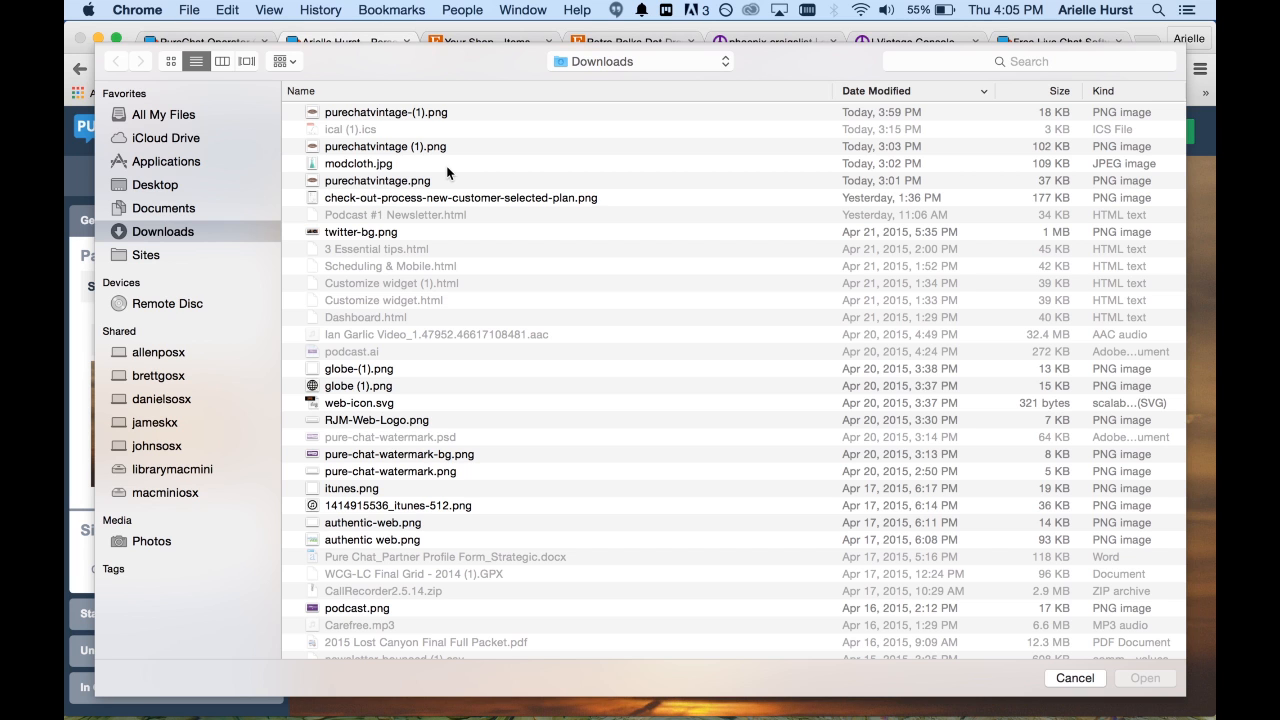
click(386, 112)
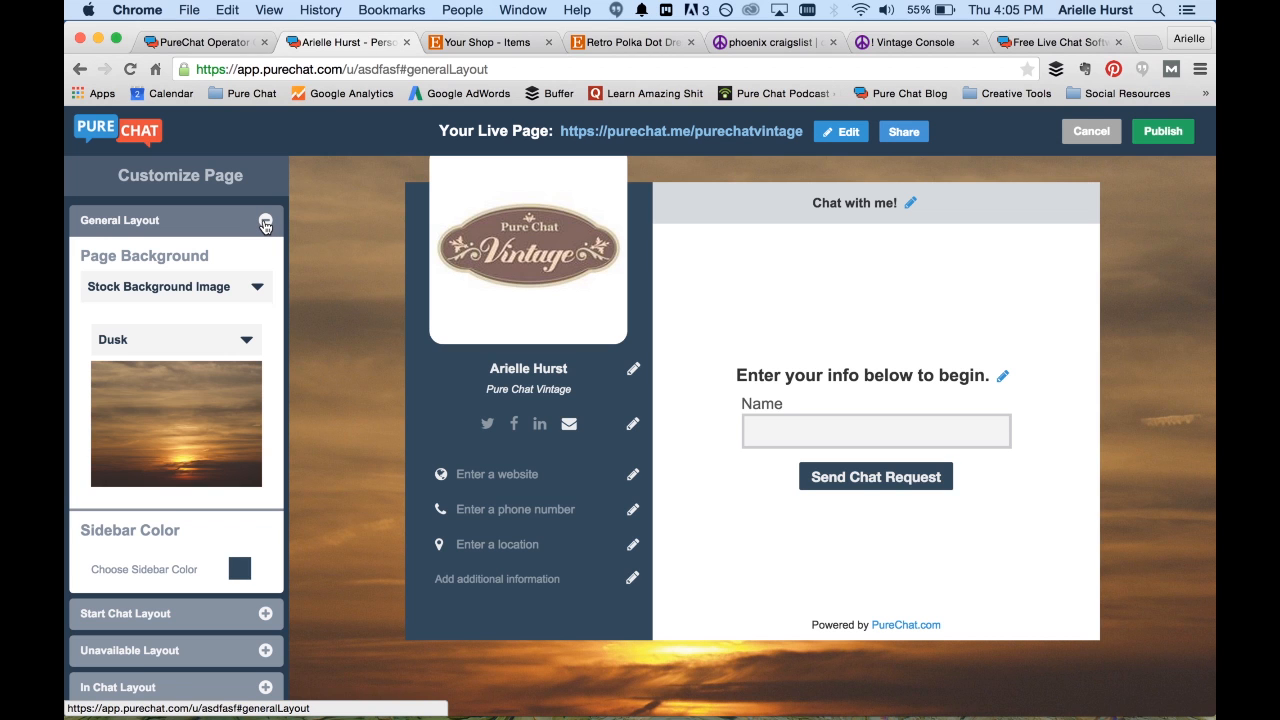
Step: Set the page background to a custom dusty pink colour instead of the sunset image
click(264, 220)
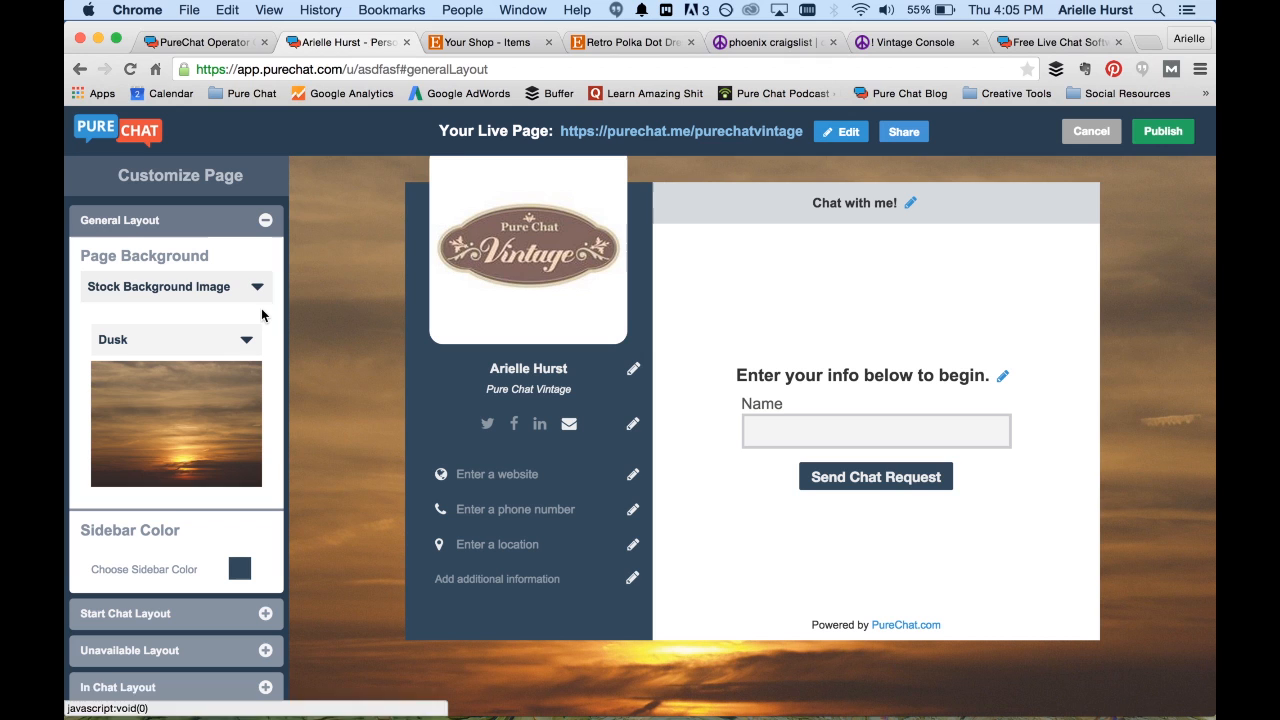
mouse_move(347, 411)
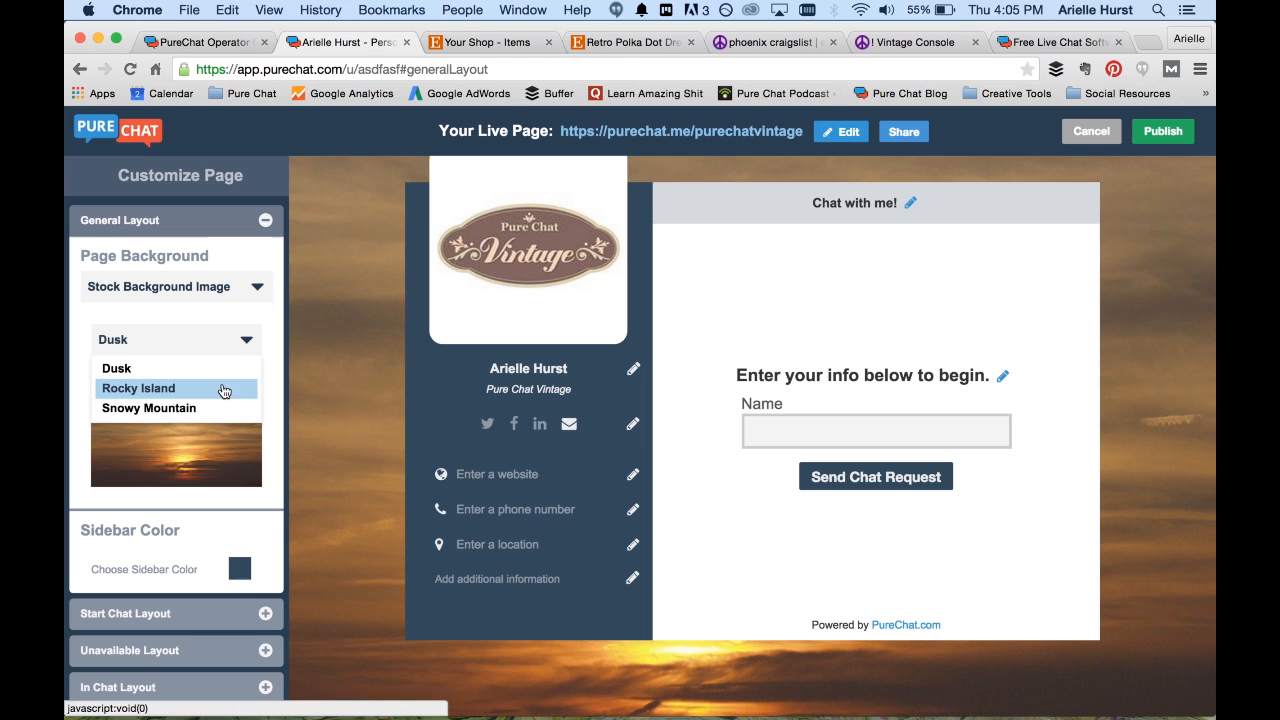
click(138, 388)
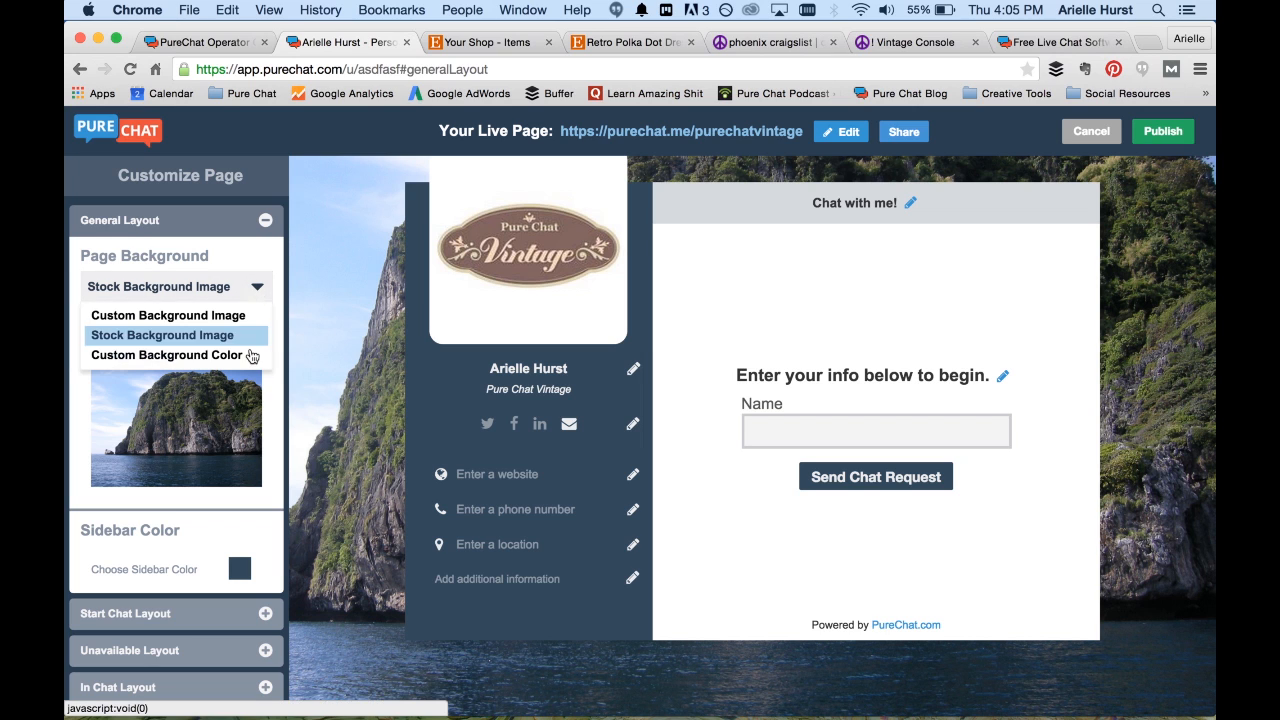
mouse_move(248, 361)
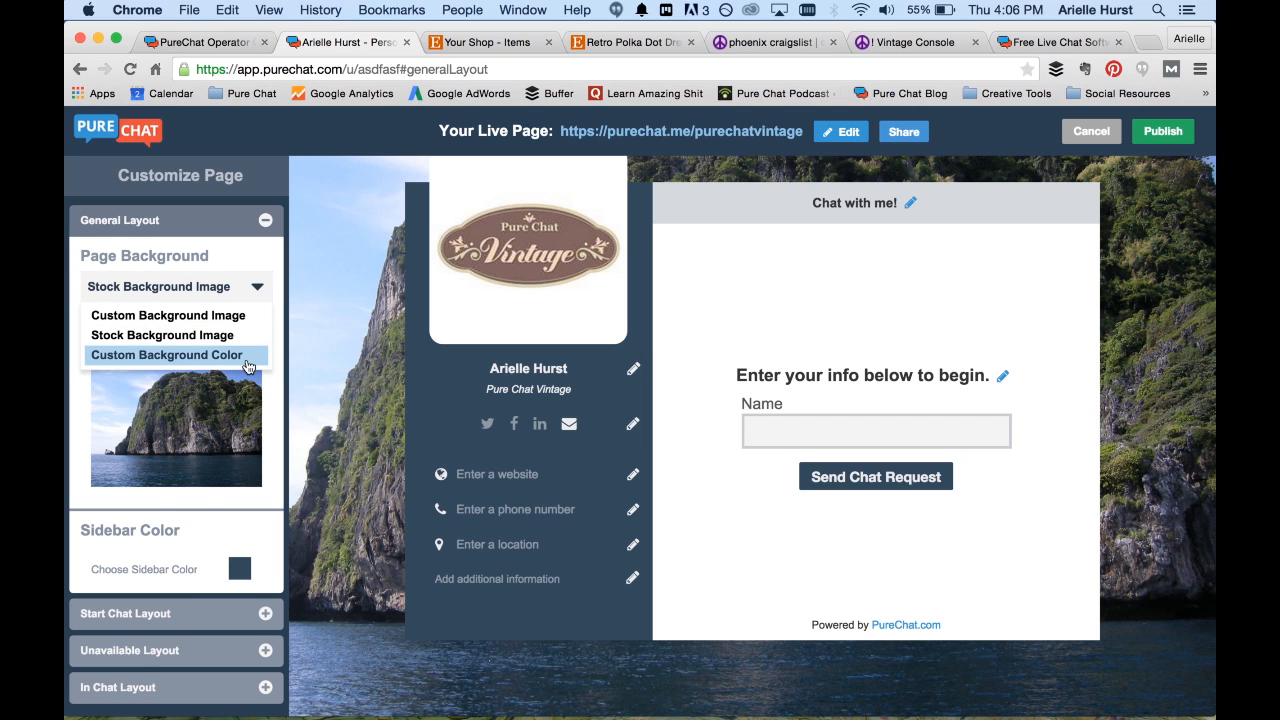
click(167, 354)
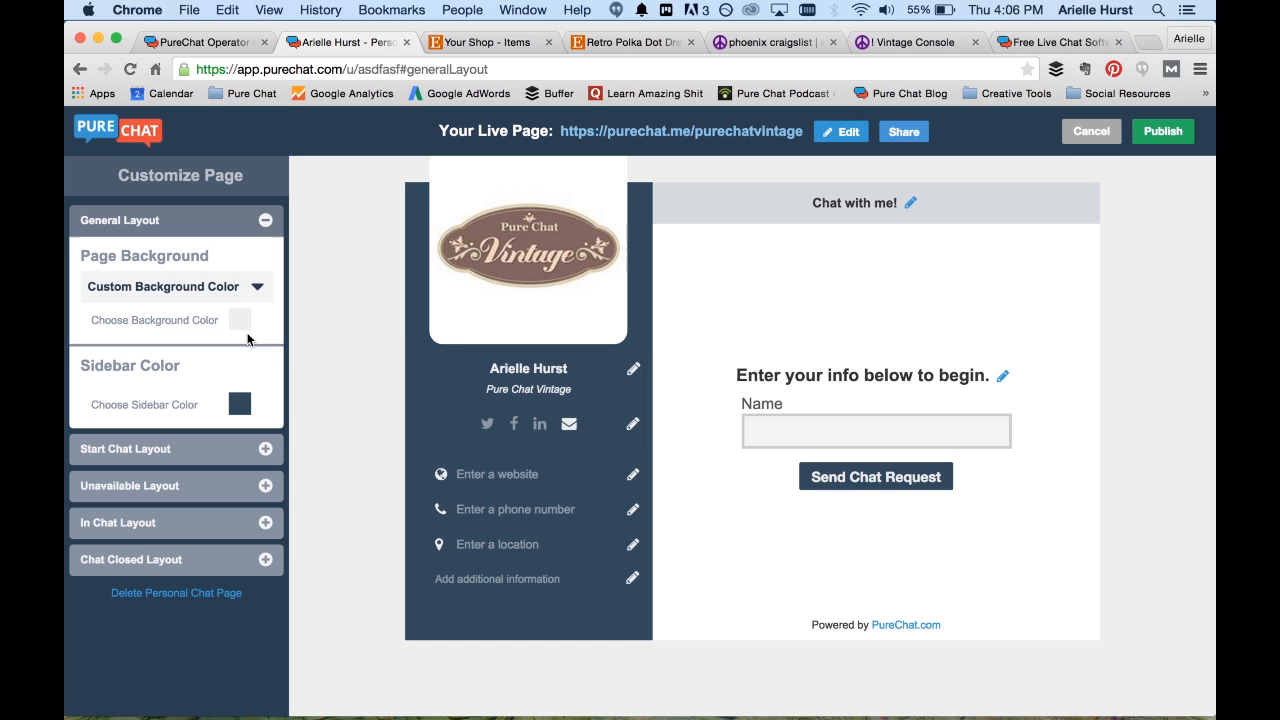
click(239, 320)
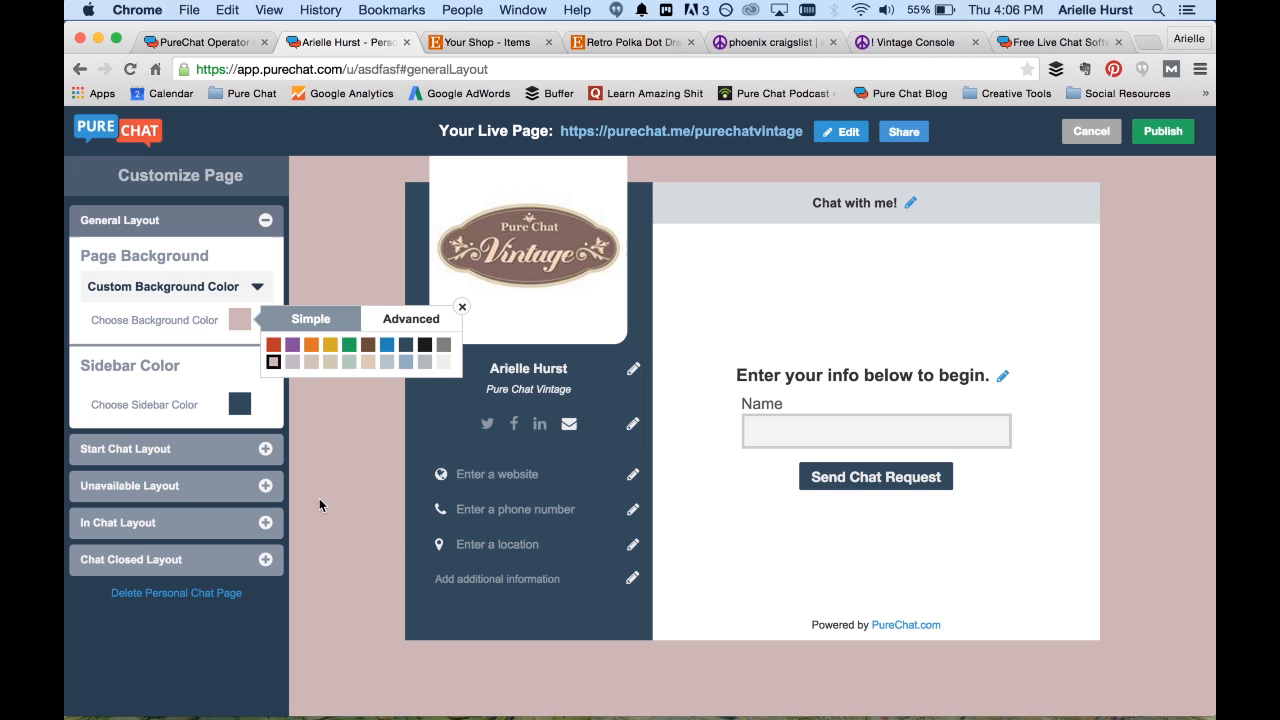
click(462, 306)
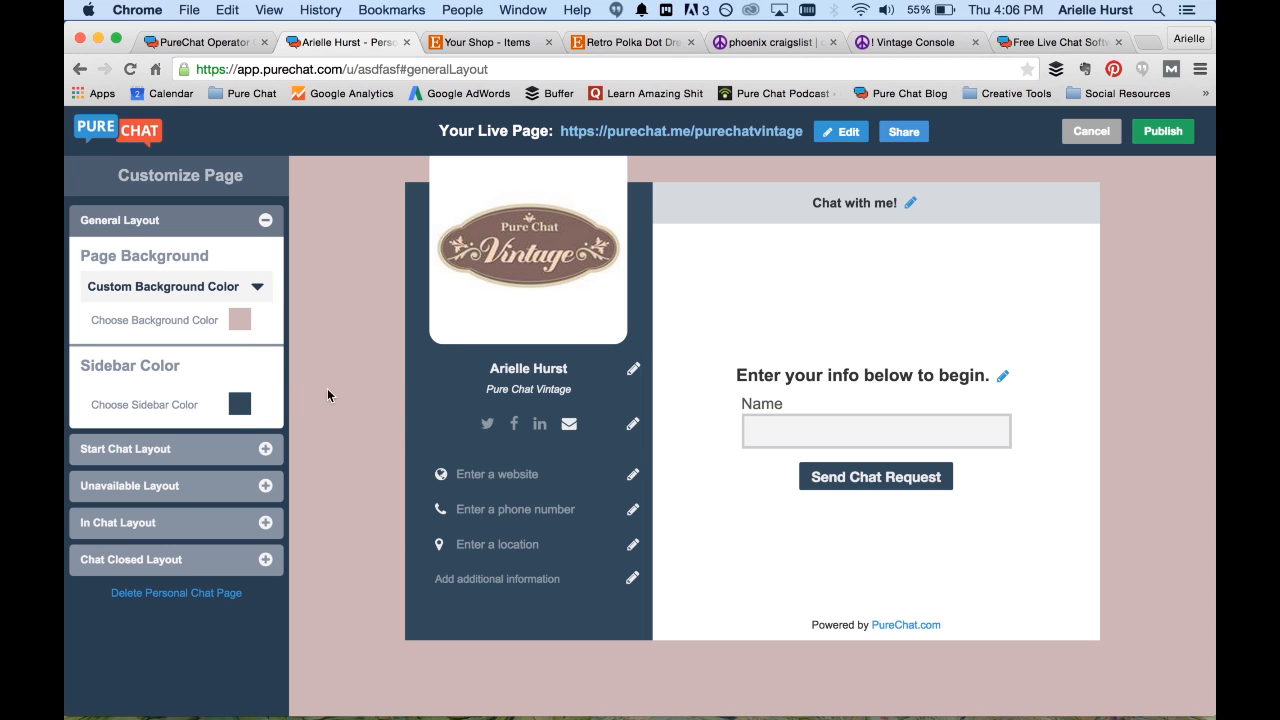
click(240, 405)
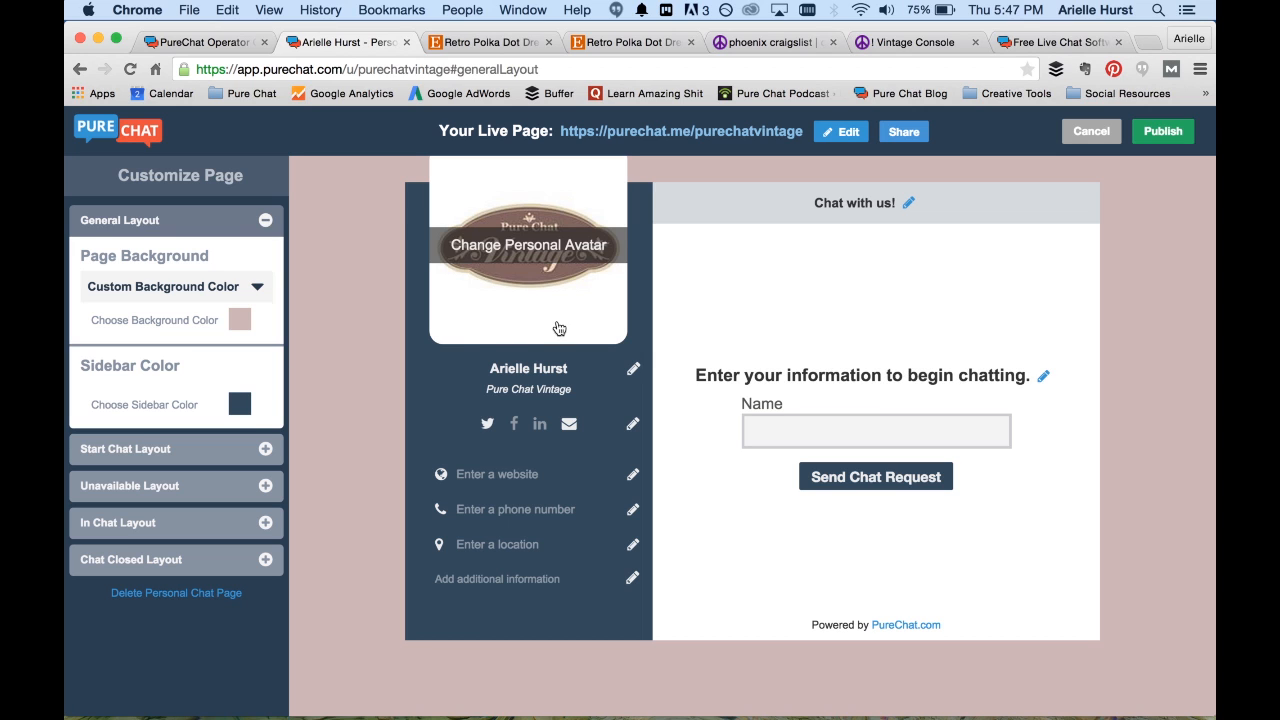
mouse_move(560, 640)
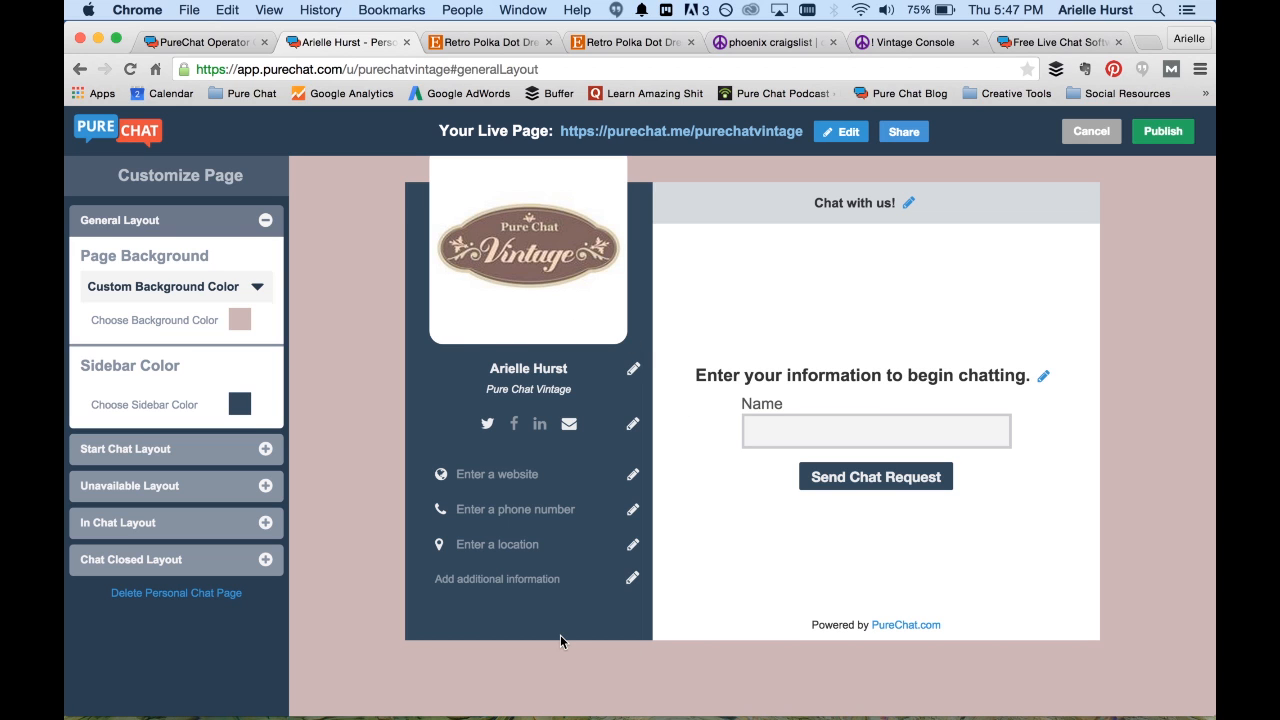
Step: Set the display name to PCV Team and save the contact details unchanged
click(632, 369)
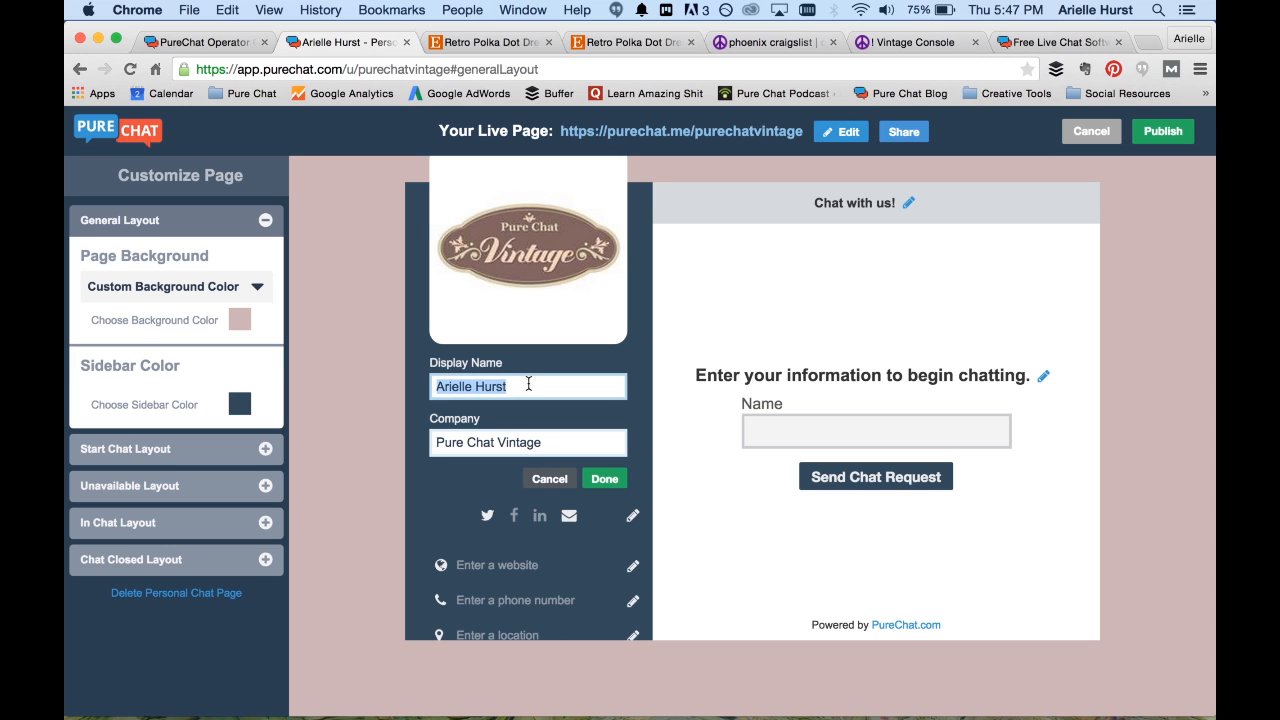
text(PCV)
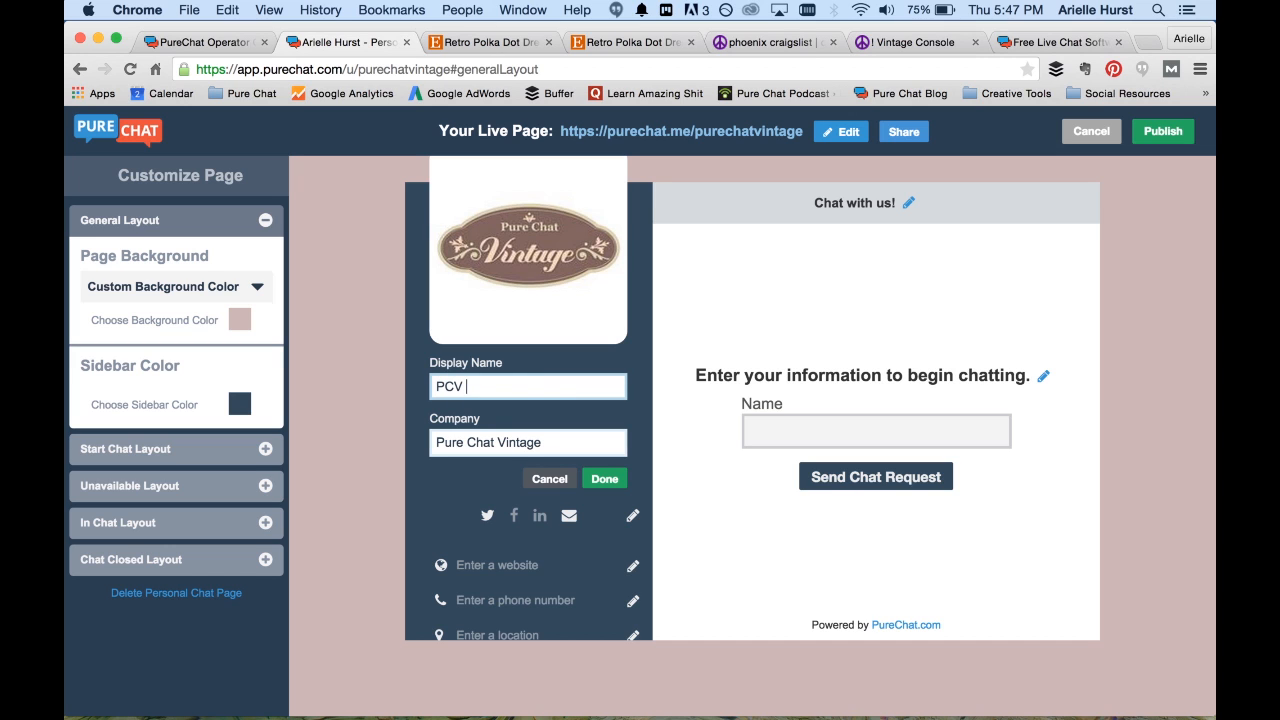
click(604, 478)
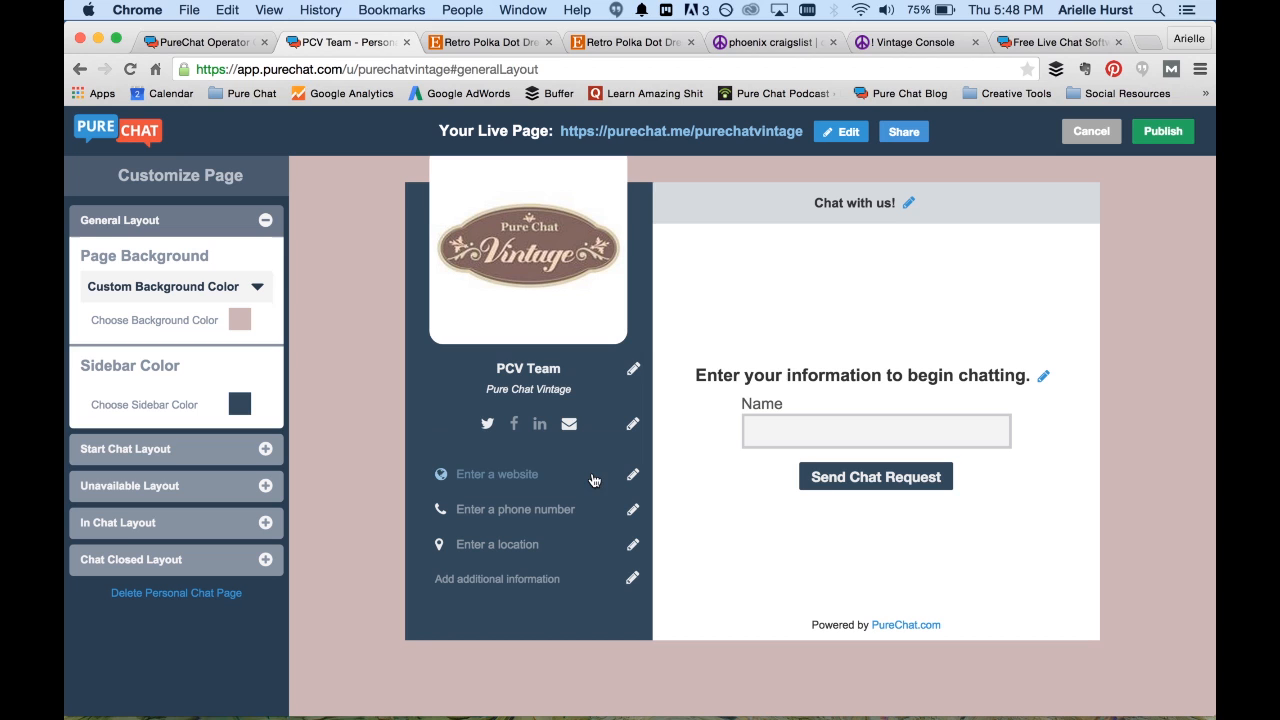
mouse_move(632, 424)
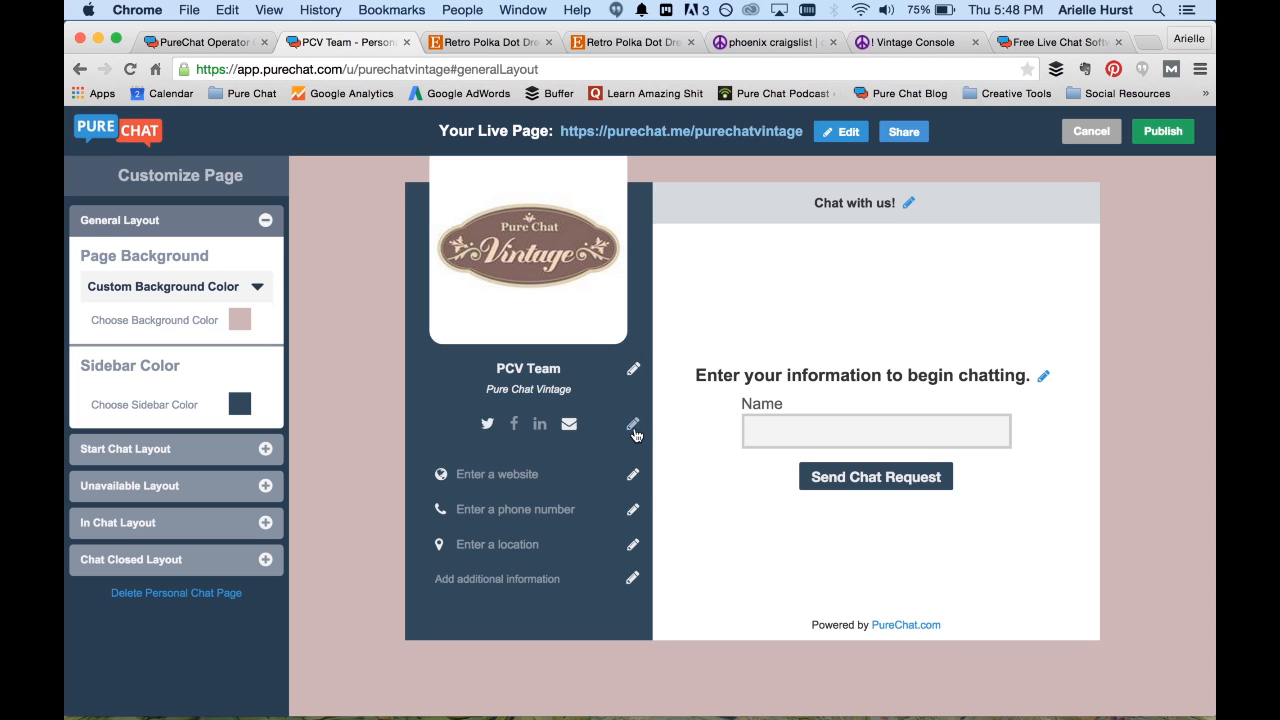
click(633, 425)
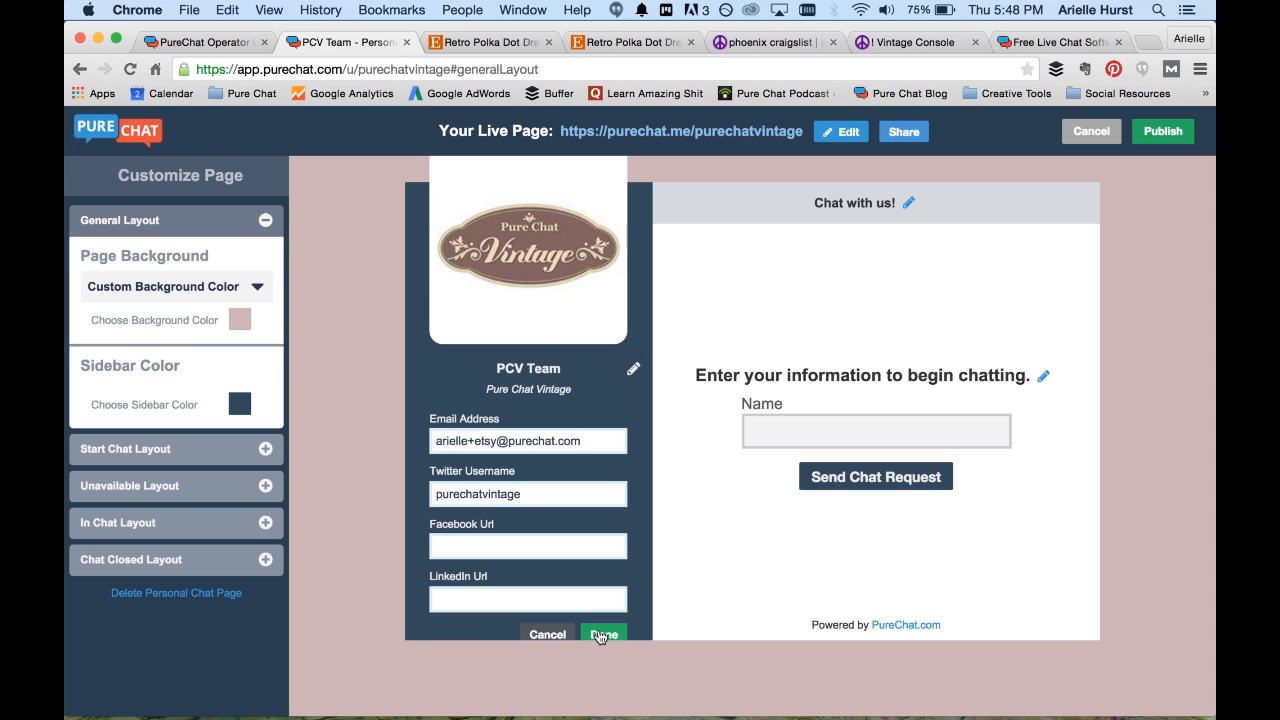
click(604, 634)
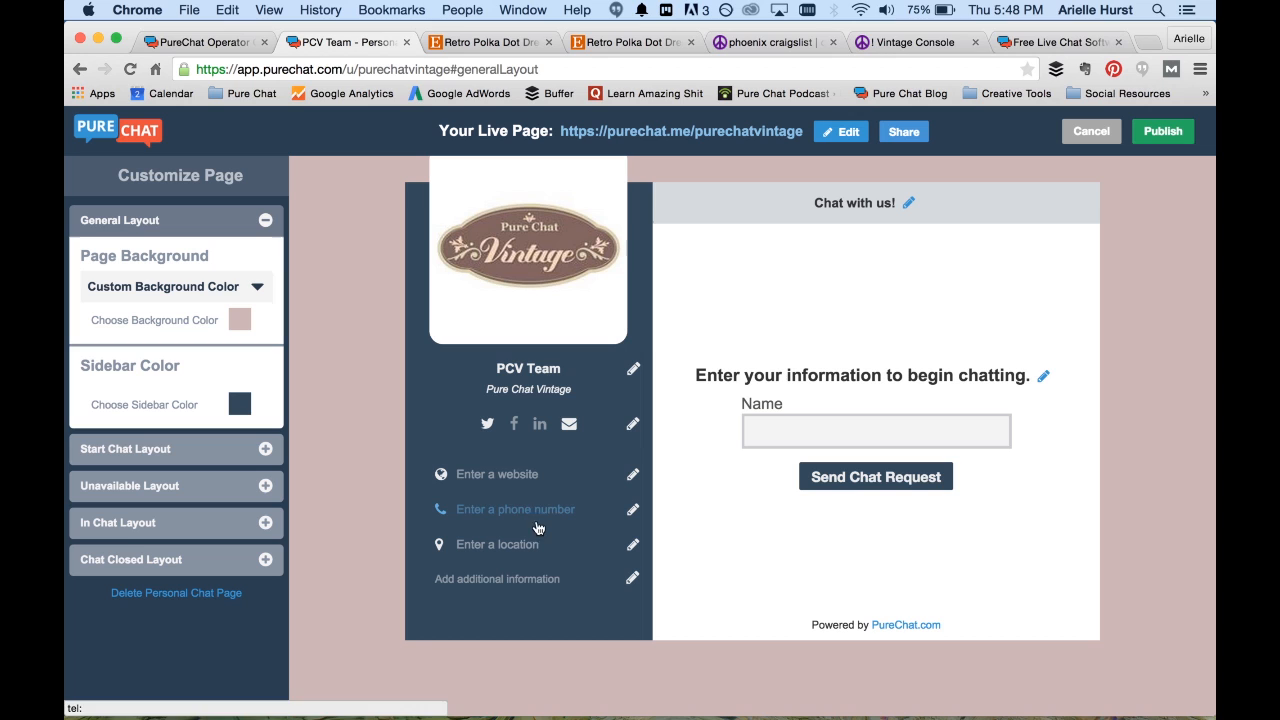
mouse_move(538, 528)
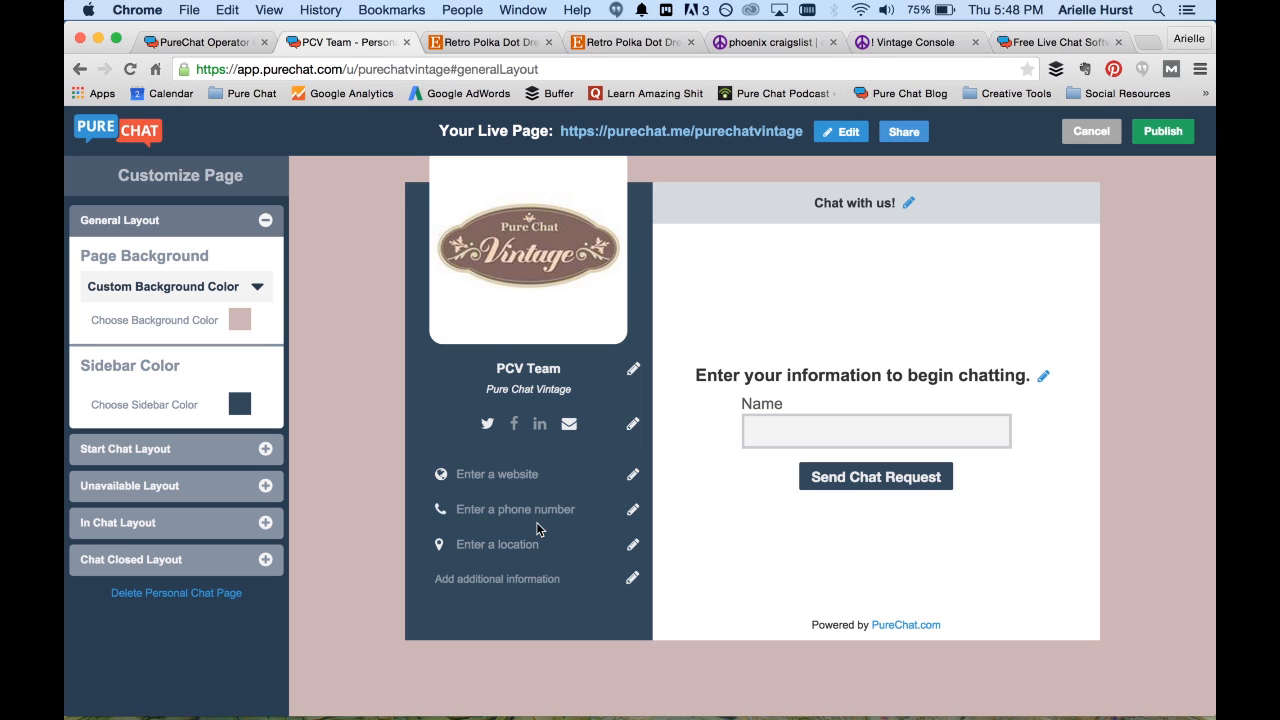
mouse_move(519, 531)
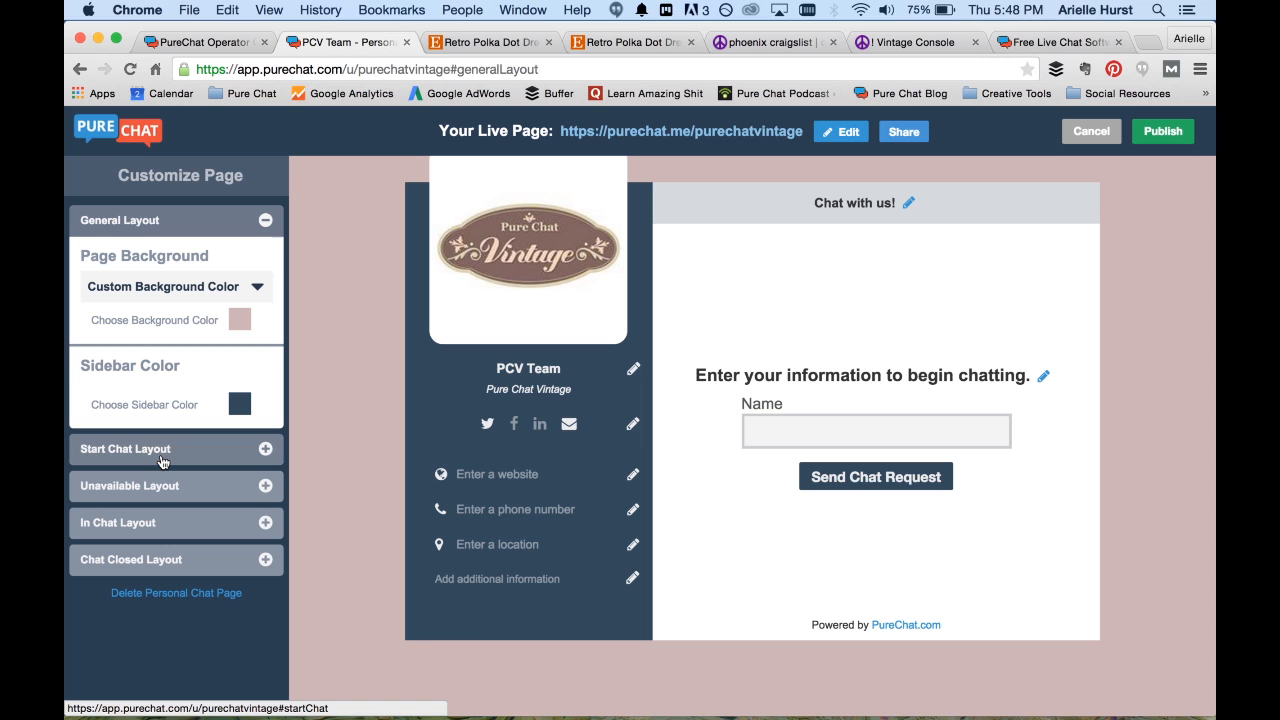
mouse_move(190, 455)
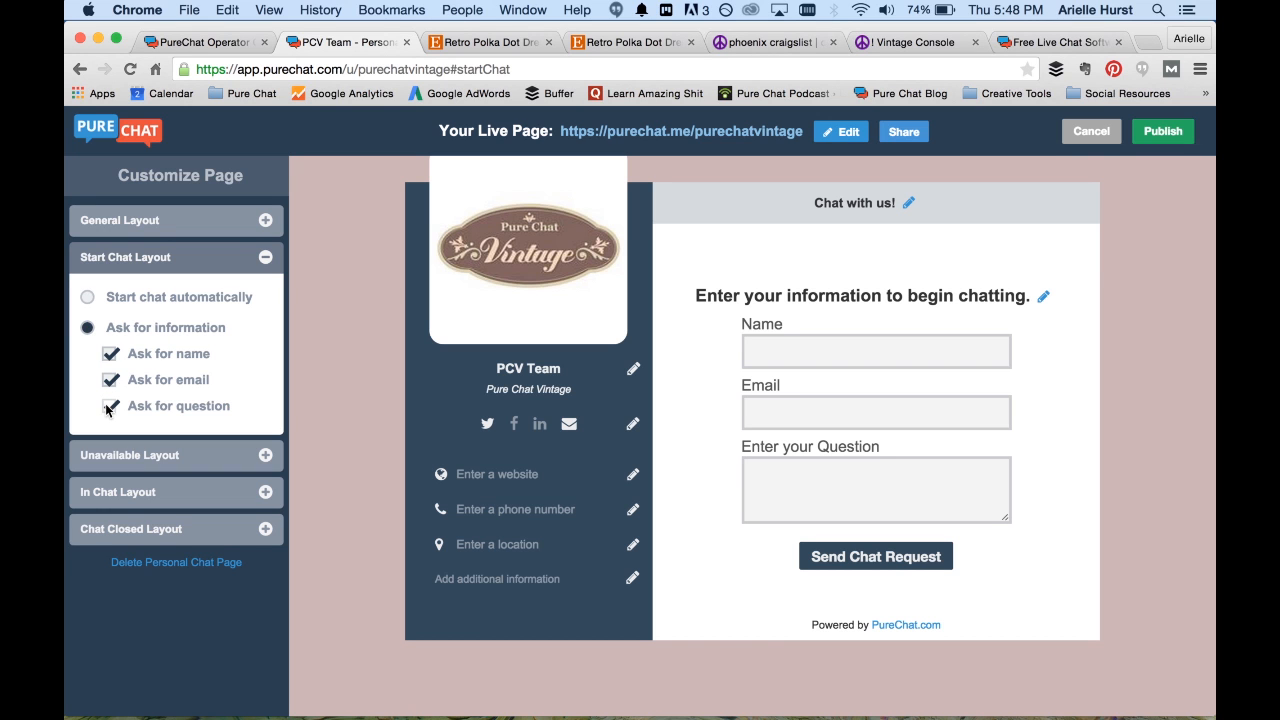
Step: Choose 'Start chat automatically', keeping the name, email and question prompts checked
click(111, 406)
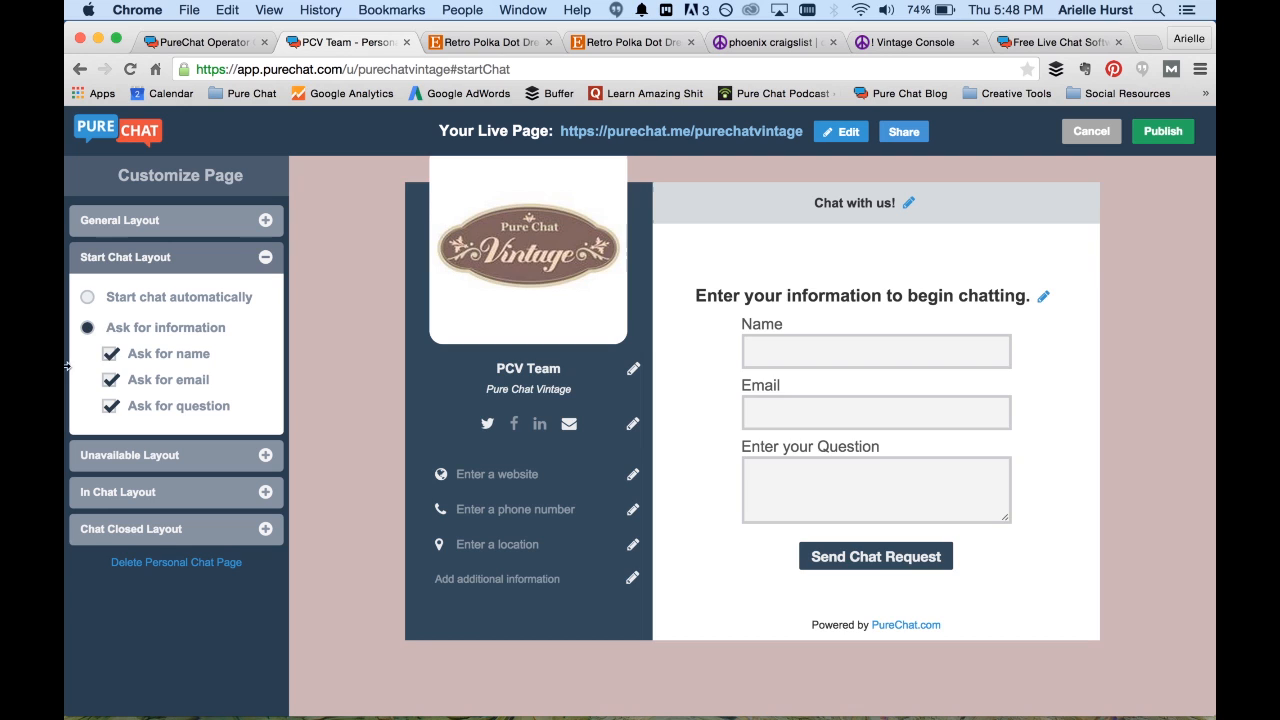
click(87, 297)
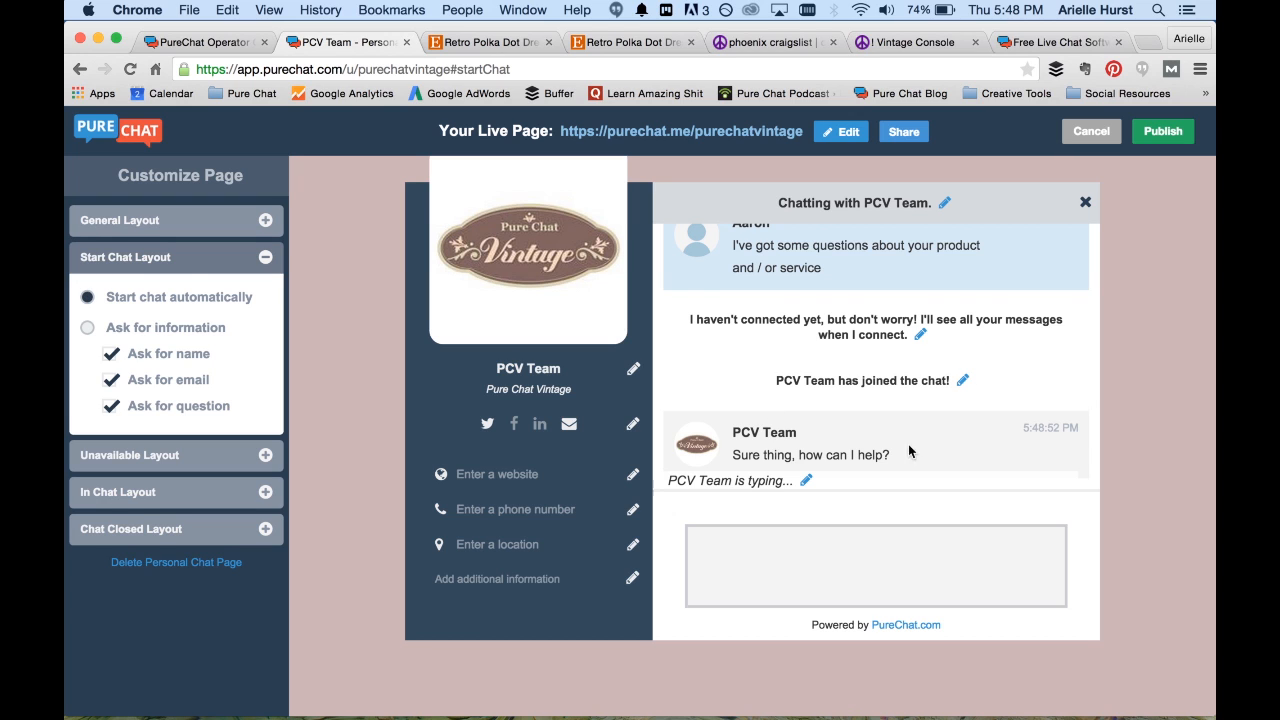
mouse_move(938, 344)
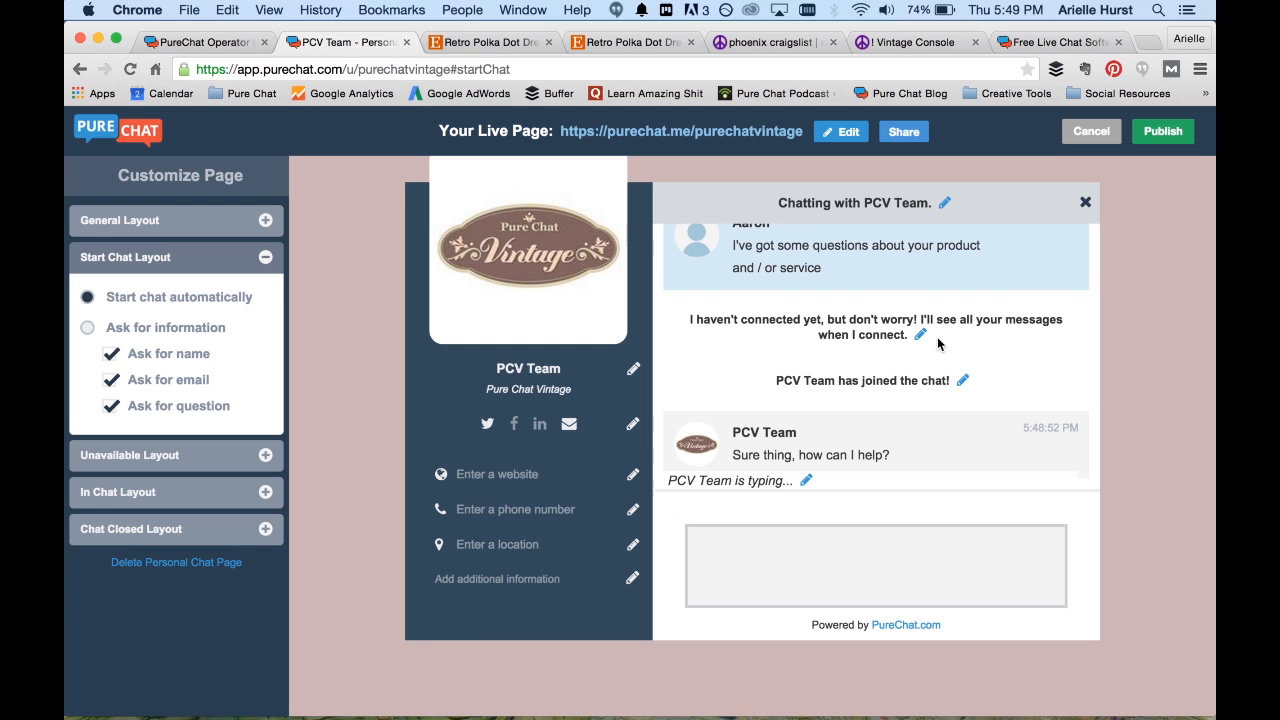
mouse_move(922, 335)
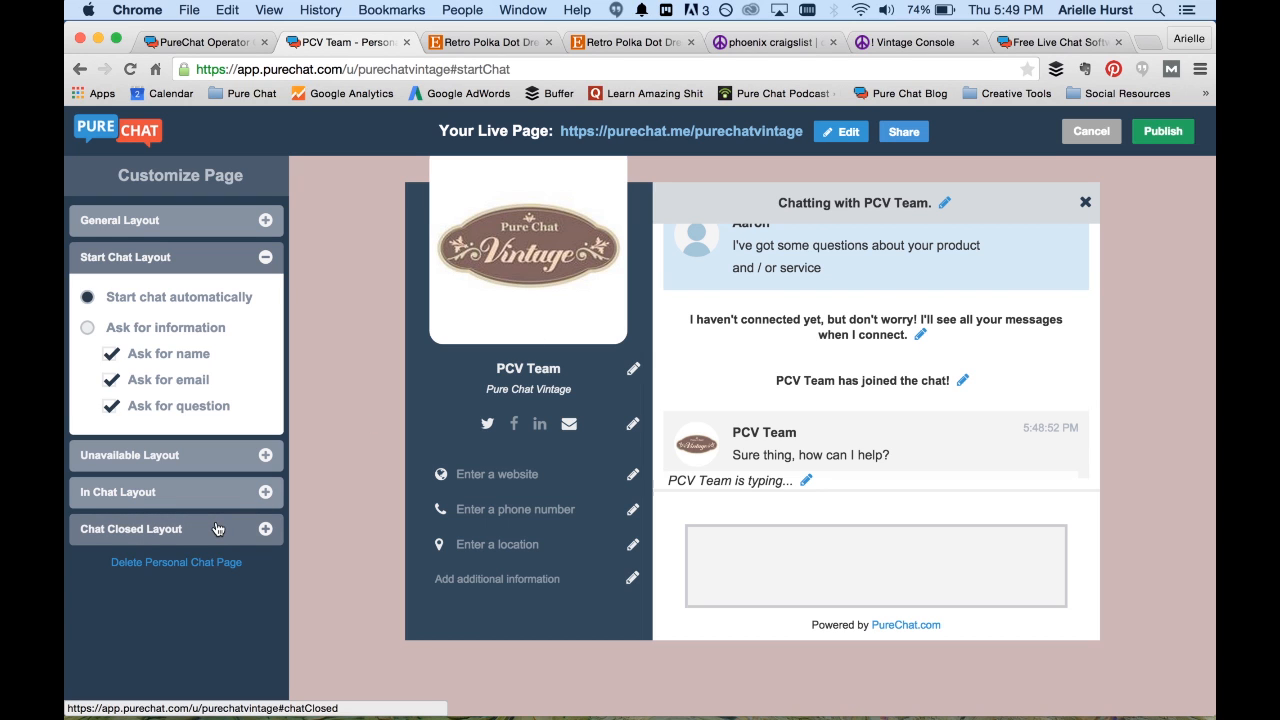
Step: Uncheck 'Ask for rating' under Chat Closed Layout, leaving the store button text unchanged
click(130, 528)
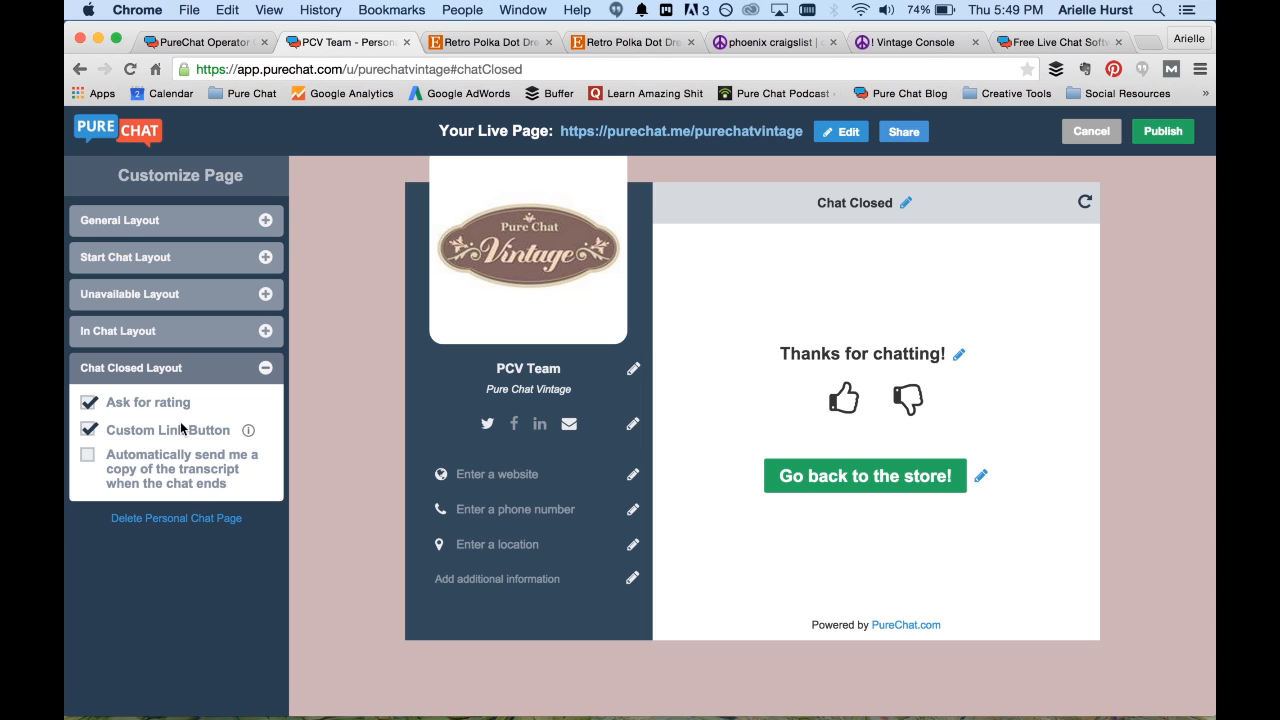
click(88, 402)
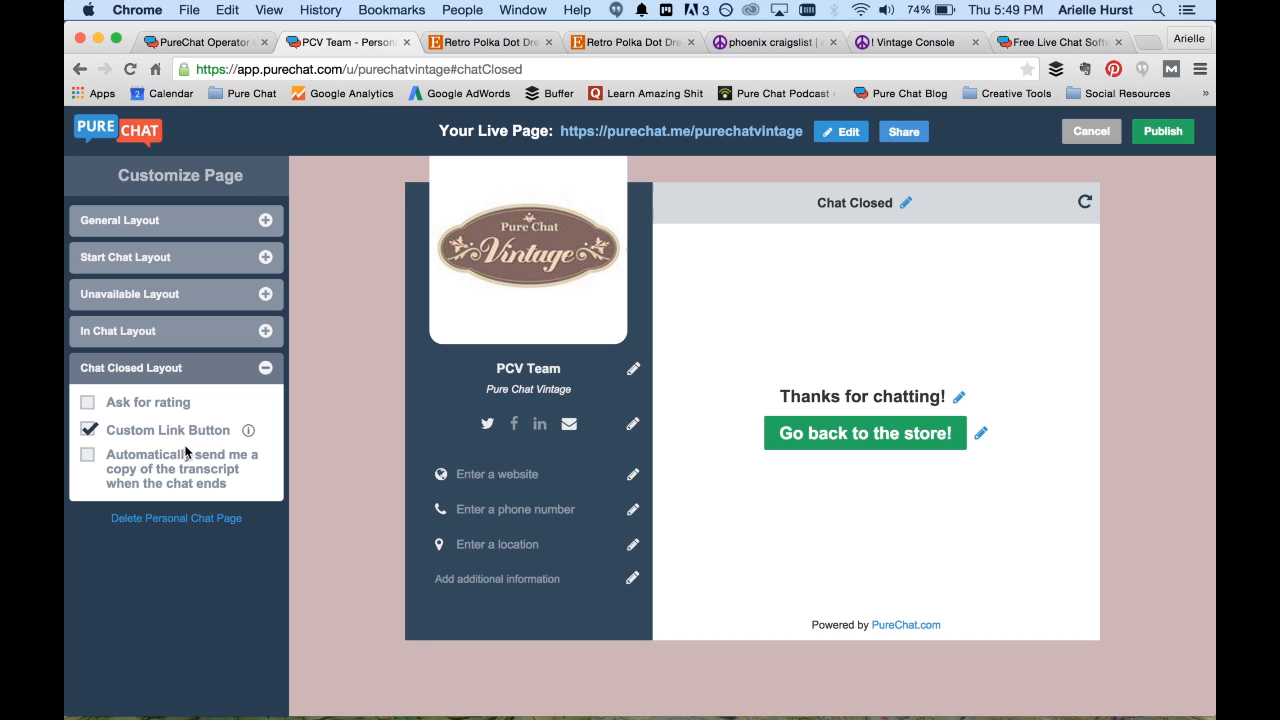
mouse_move(987, 432)
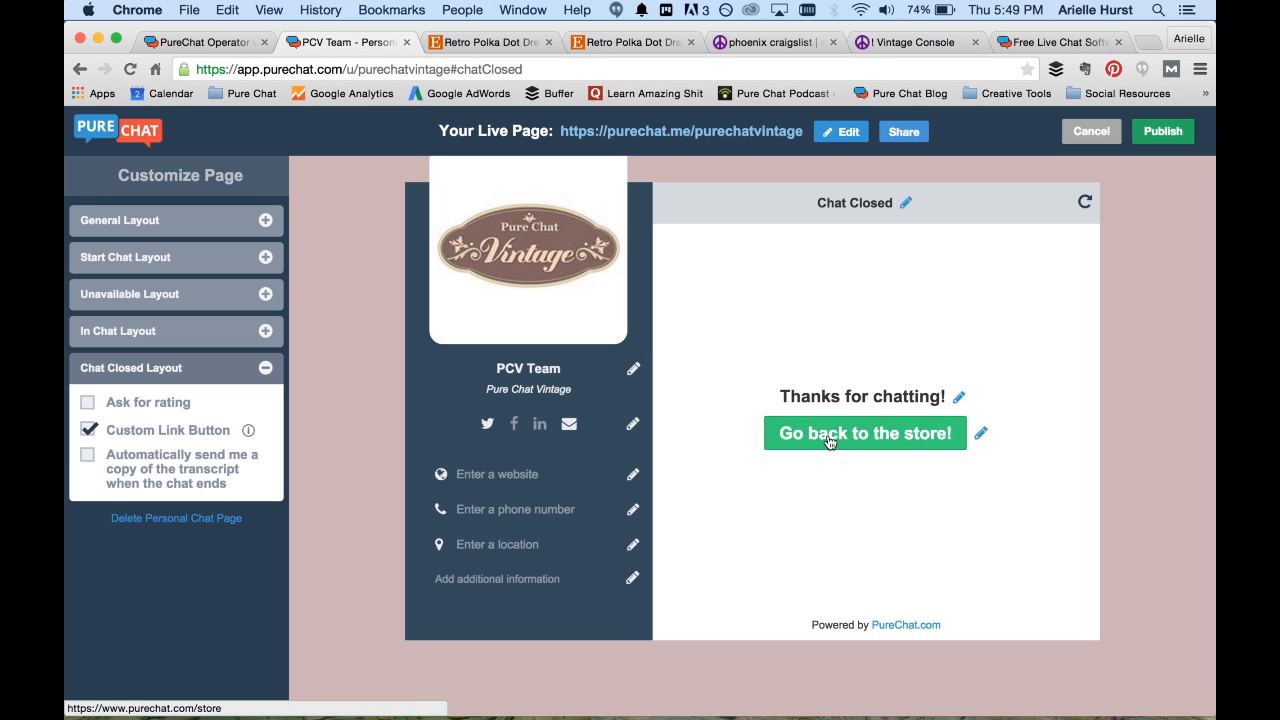
mouse_move(978, 431)
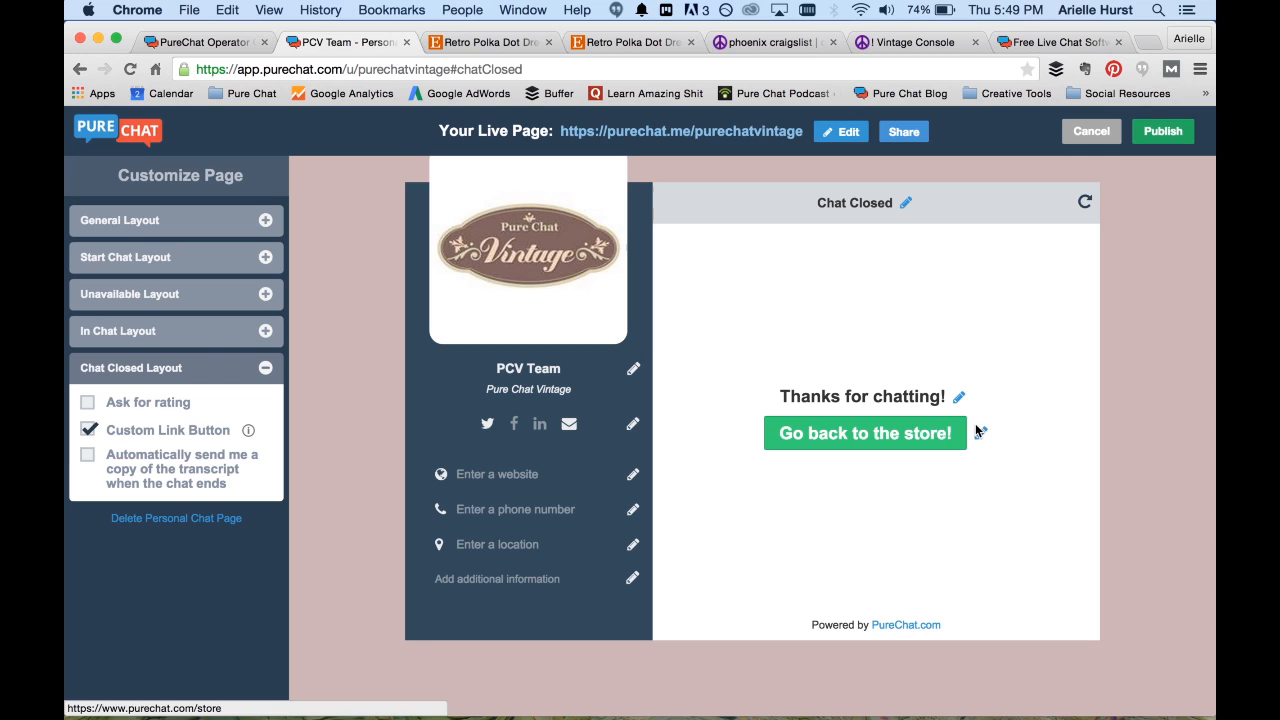
click(979, 432)
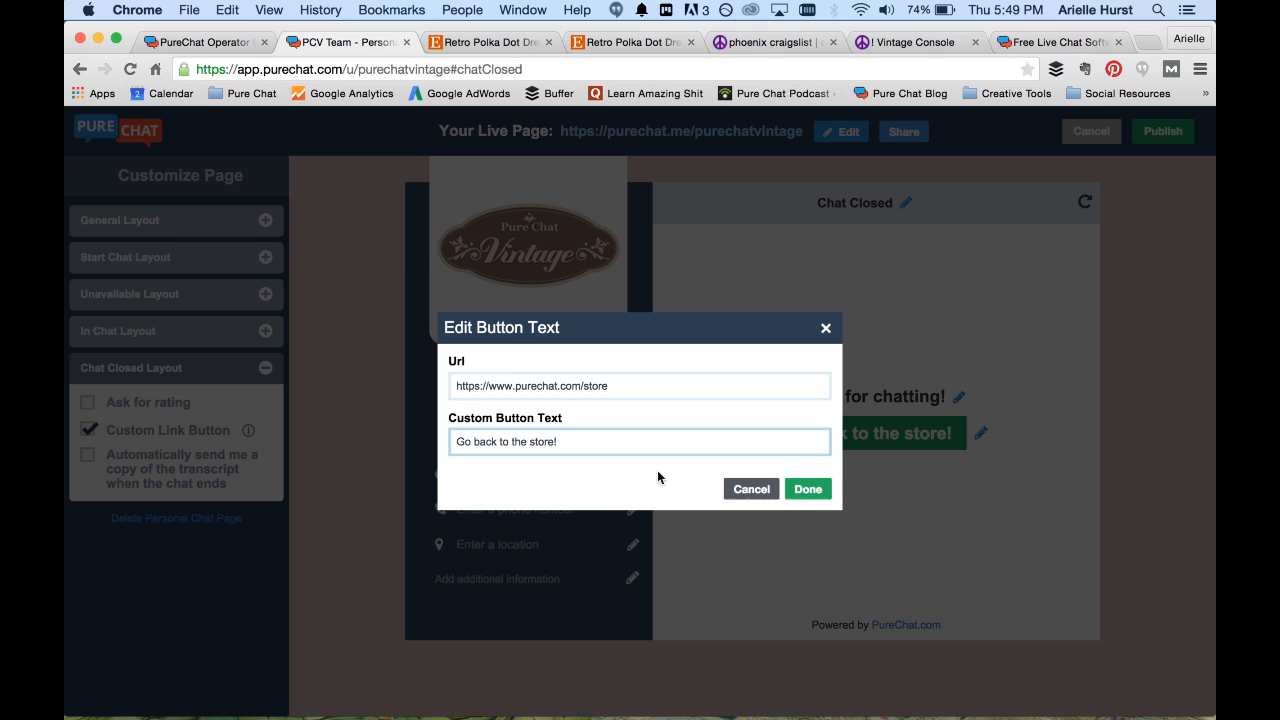
mouse_move(751, 489)
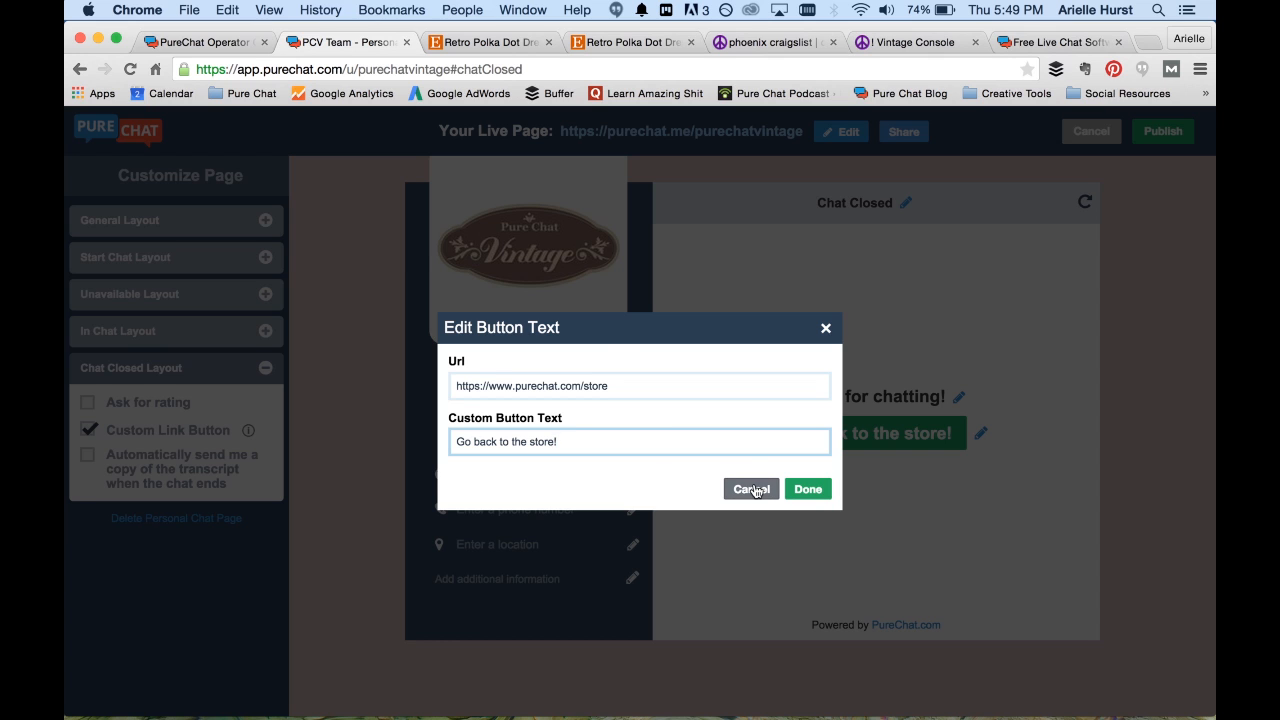
click(751, 489)
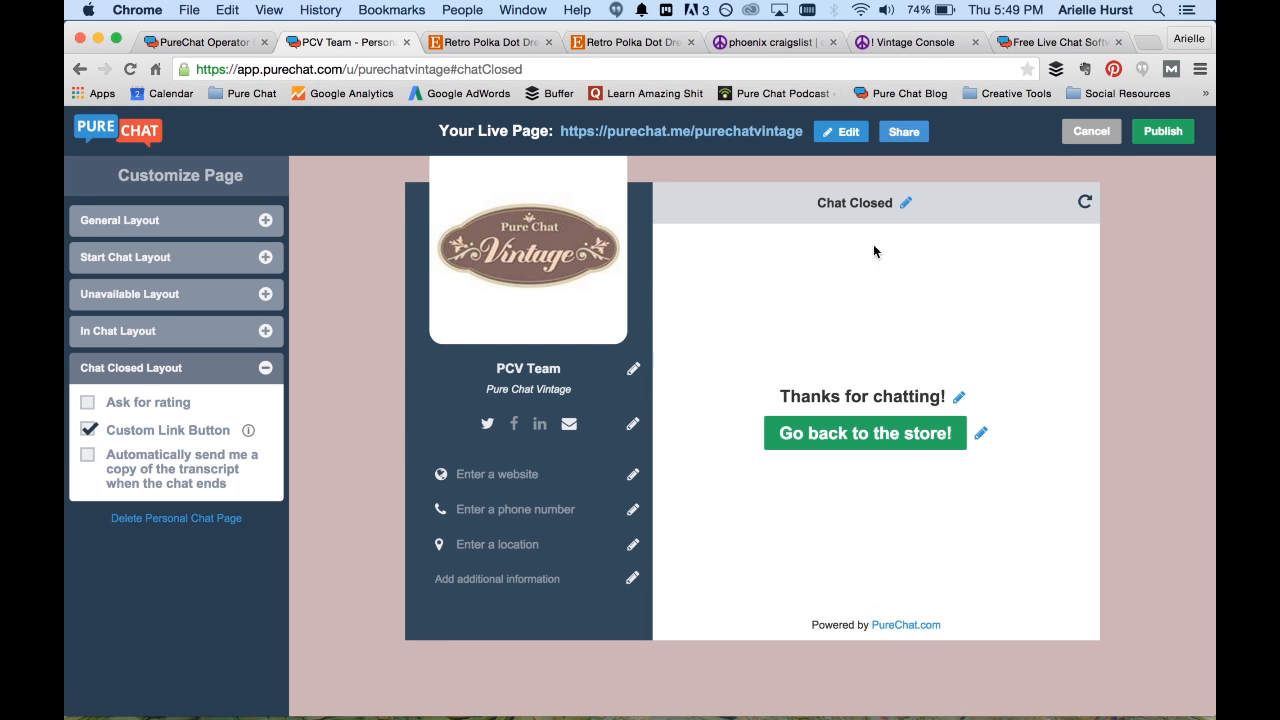
mouse_move(348, 393)
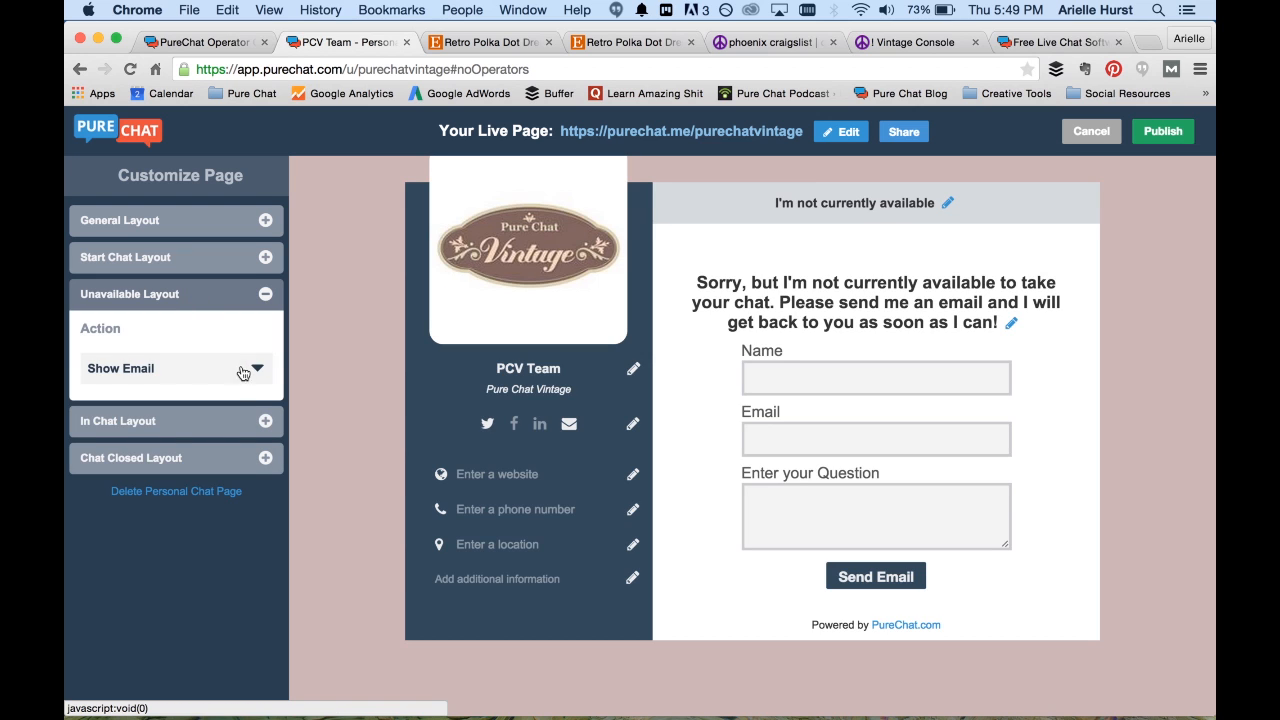
mouse_move(608, 306)
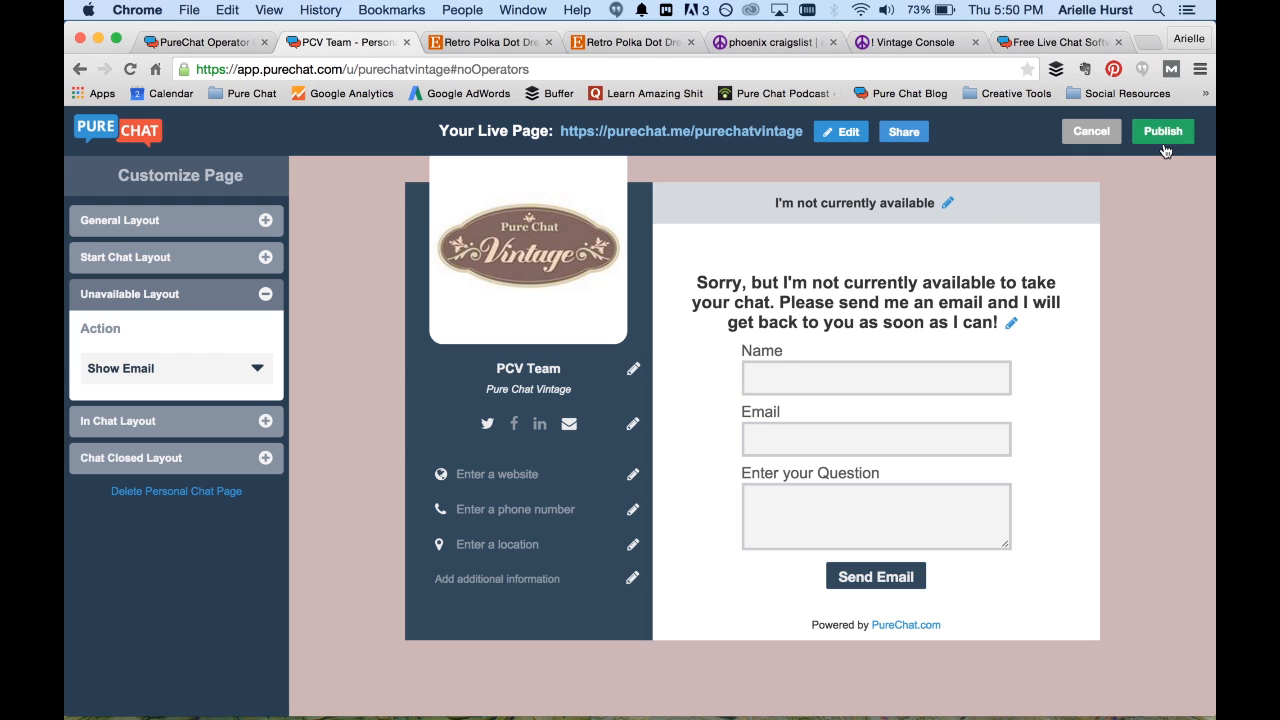
Step: Publish the personal chat page with the Show Email unavailable screen
click(1163, 131)
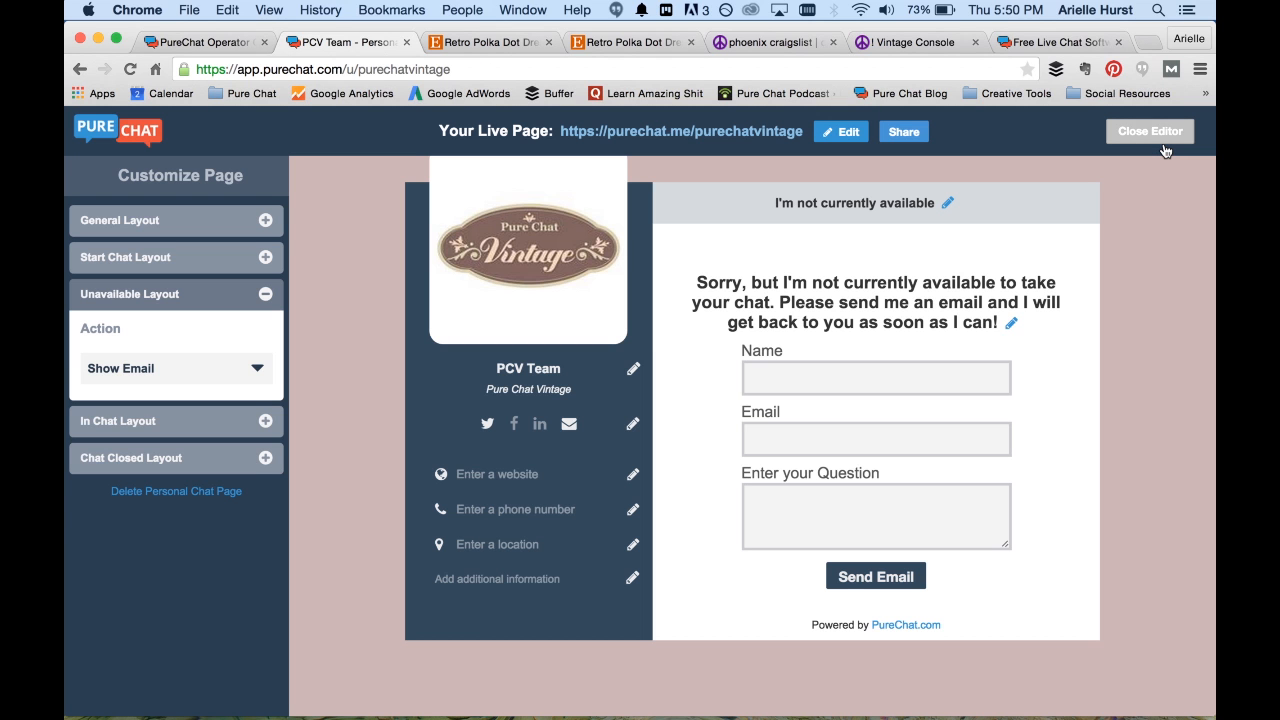
mouse_move(1047, 190)
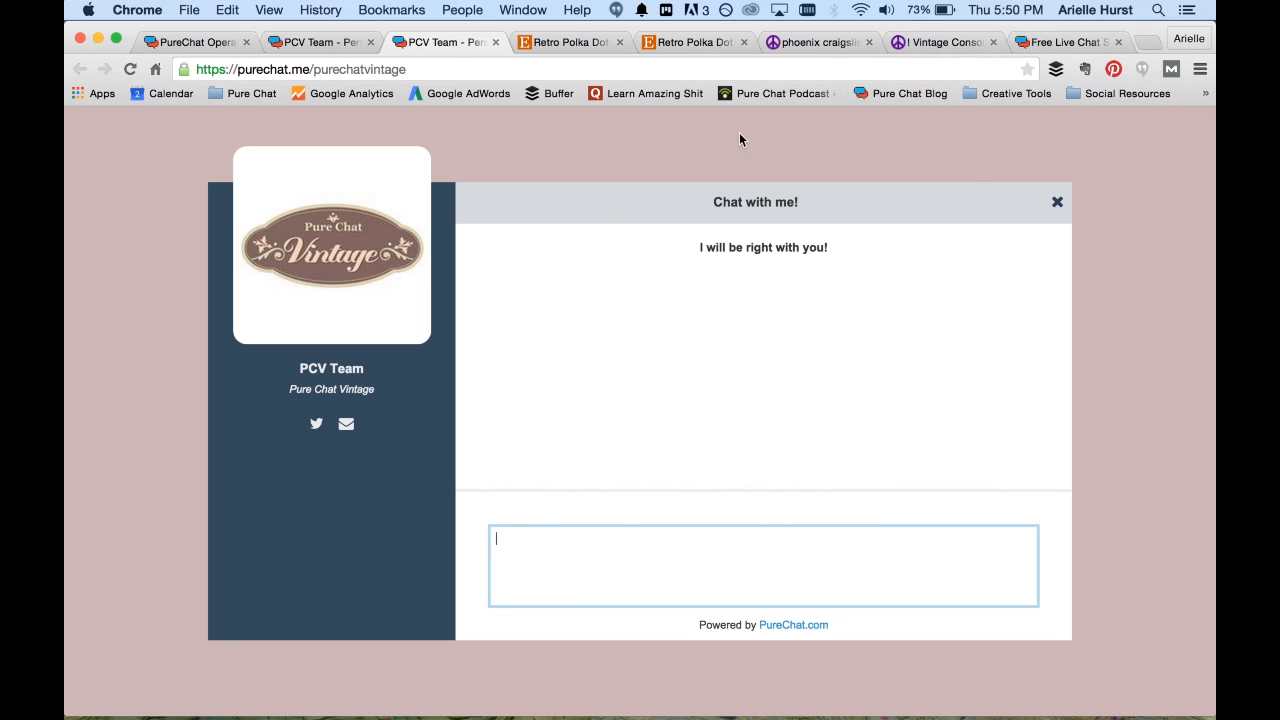
Step: Exchange test messages between operator and visitor about the dress, then select the page URL
click(195, 42)
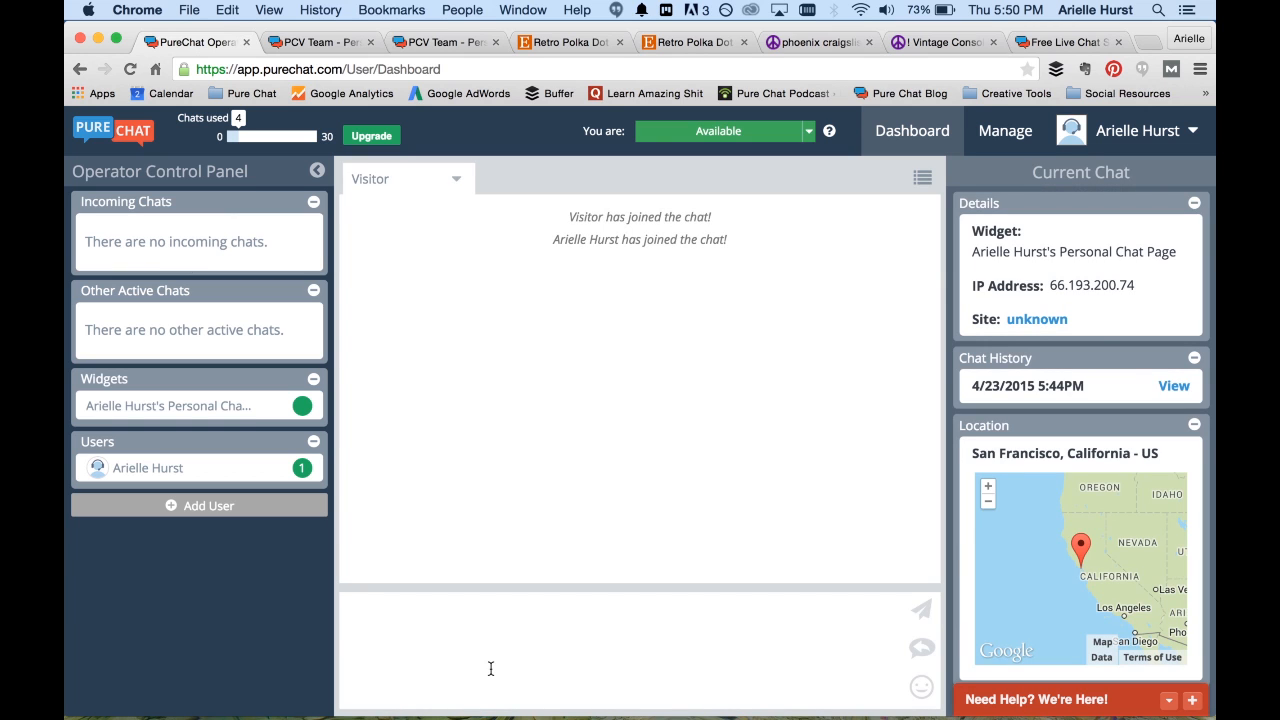
text(Hi there how can I)
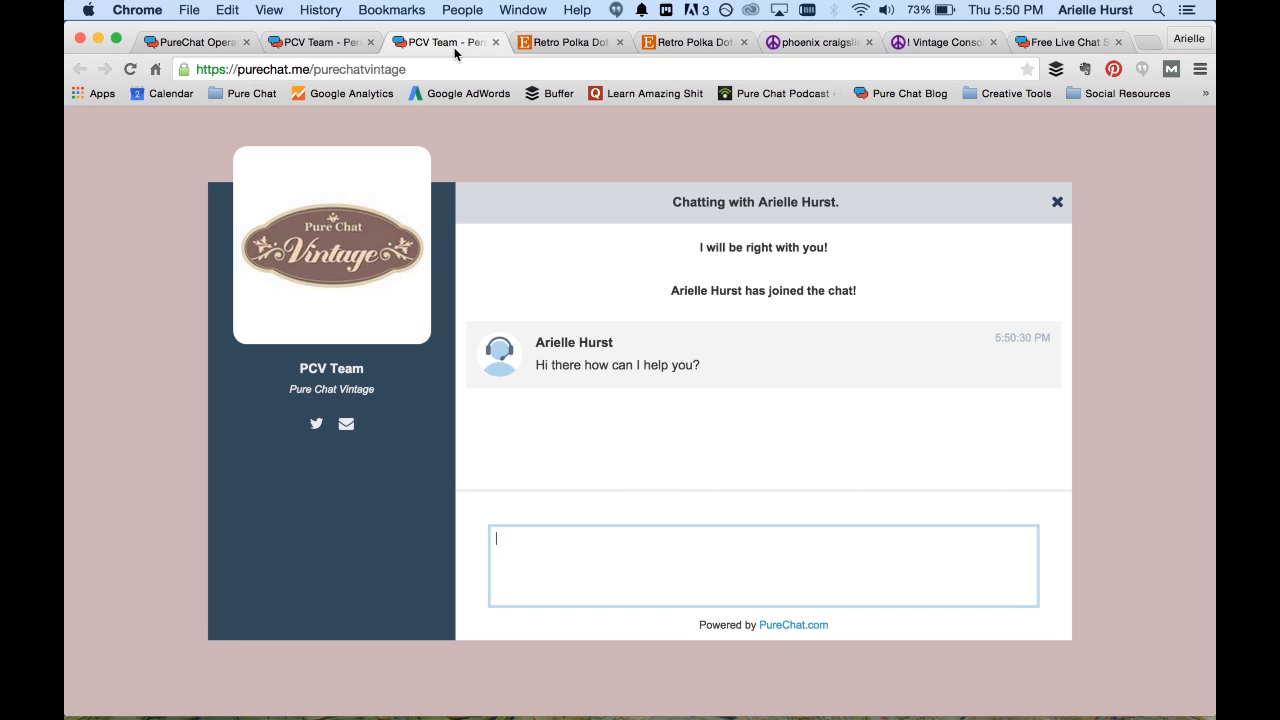
mouse_move(828, 360)
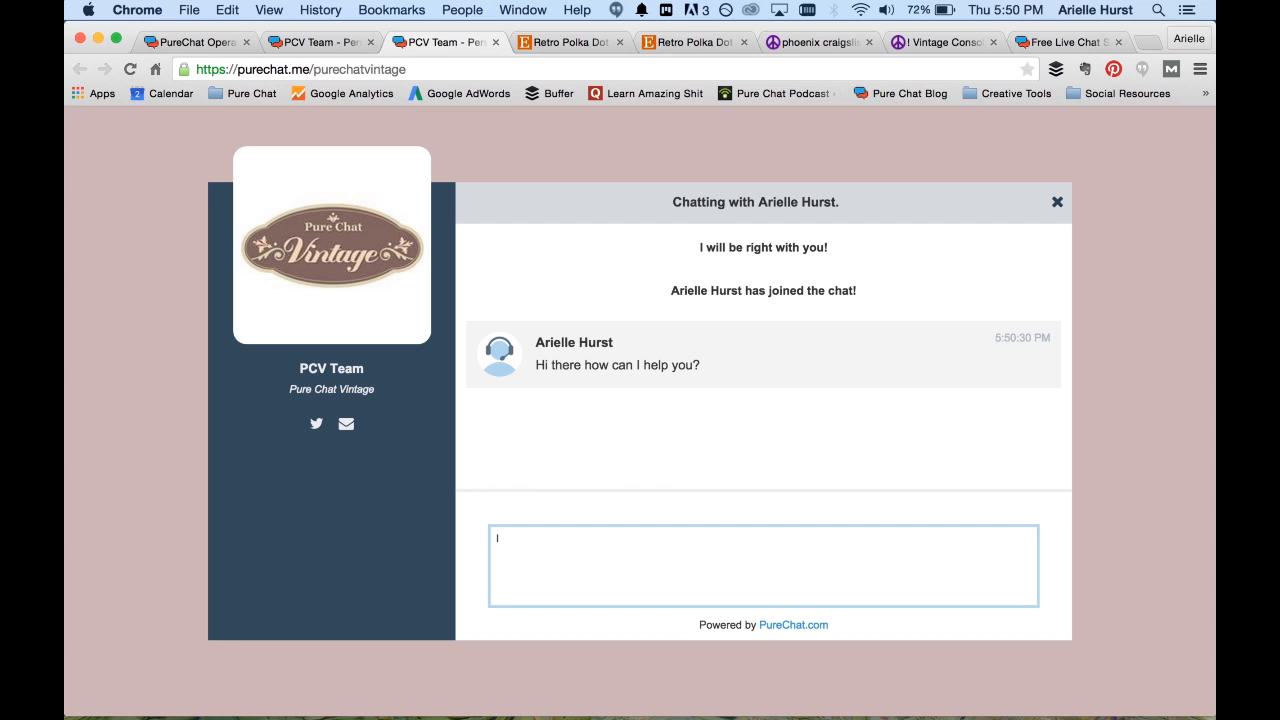
text(I have a question about your dress)
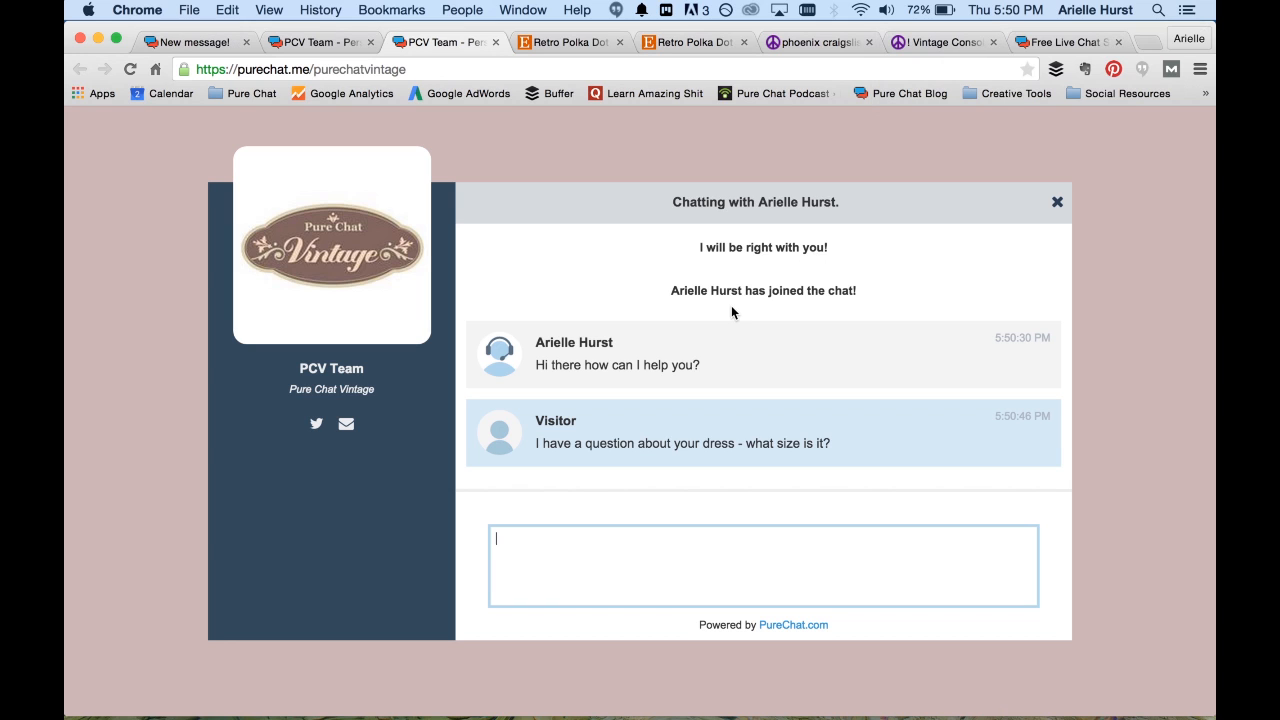
mouse_move(498, 268)
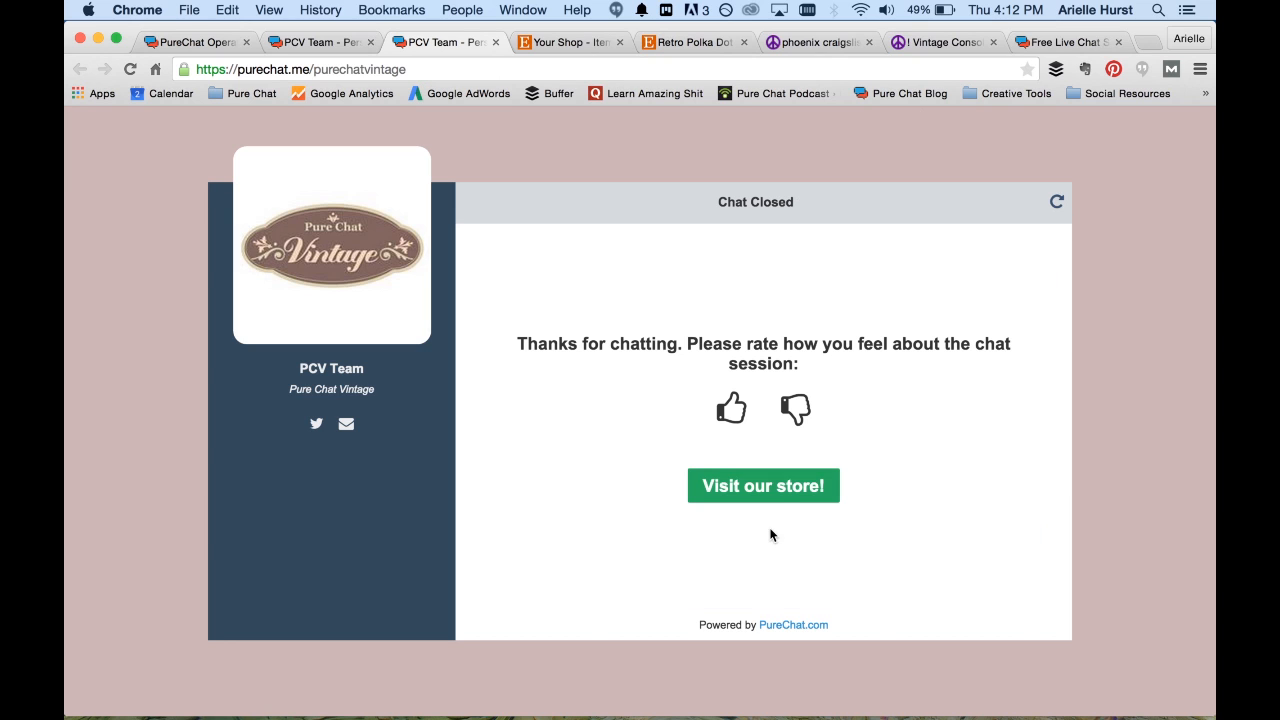
click(300, 69)
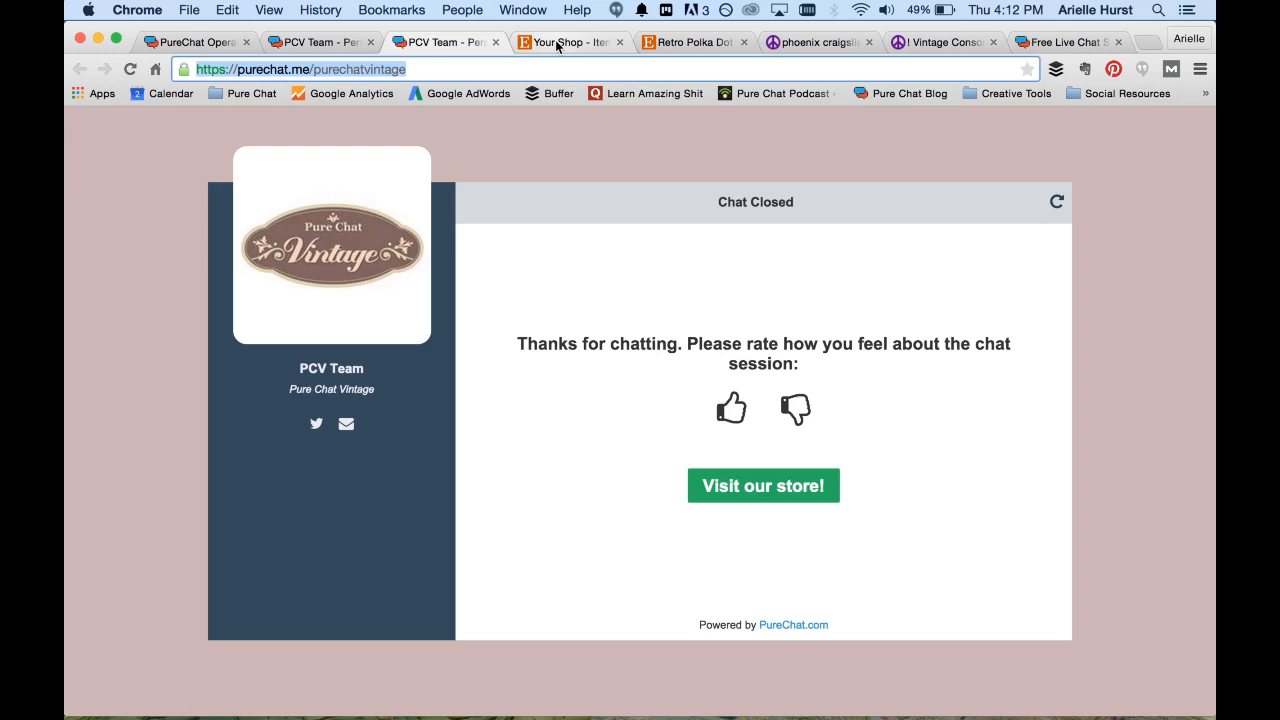
Step: Edit the Retro Polka Dot Dress listing from Listings Manager and scroll to Description
click(565, 42)
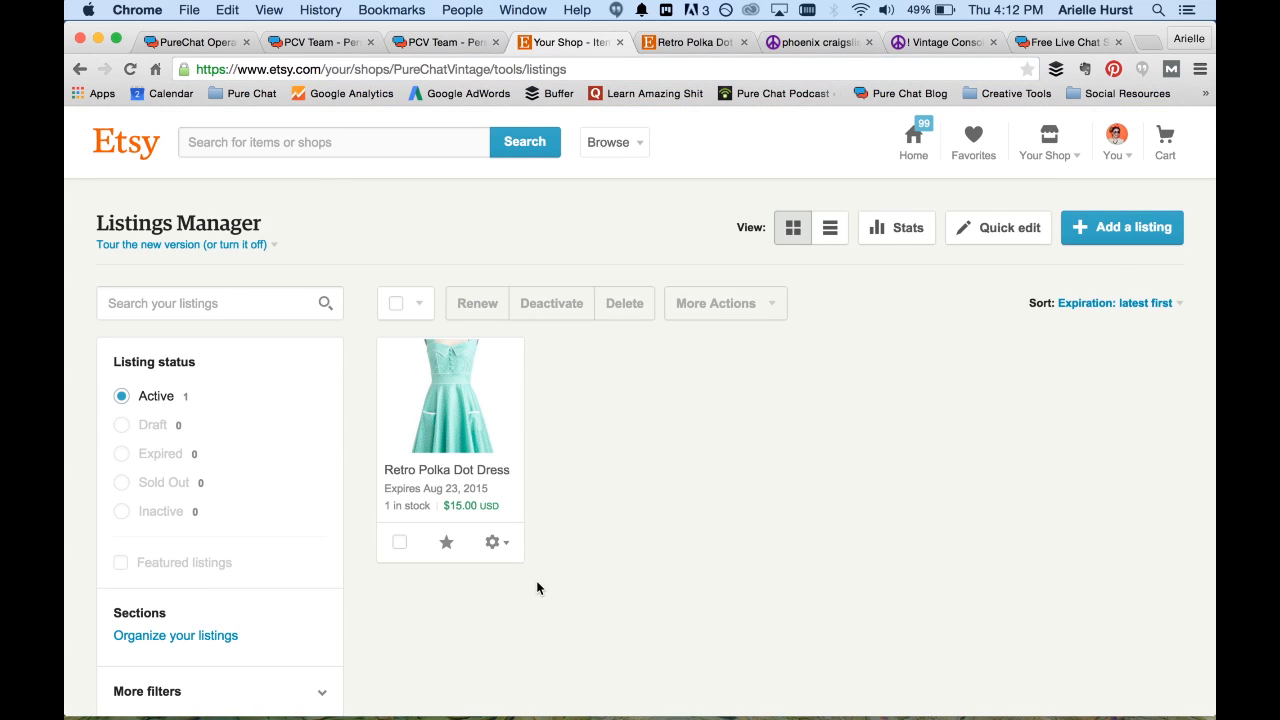
scroll(down, 3)
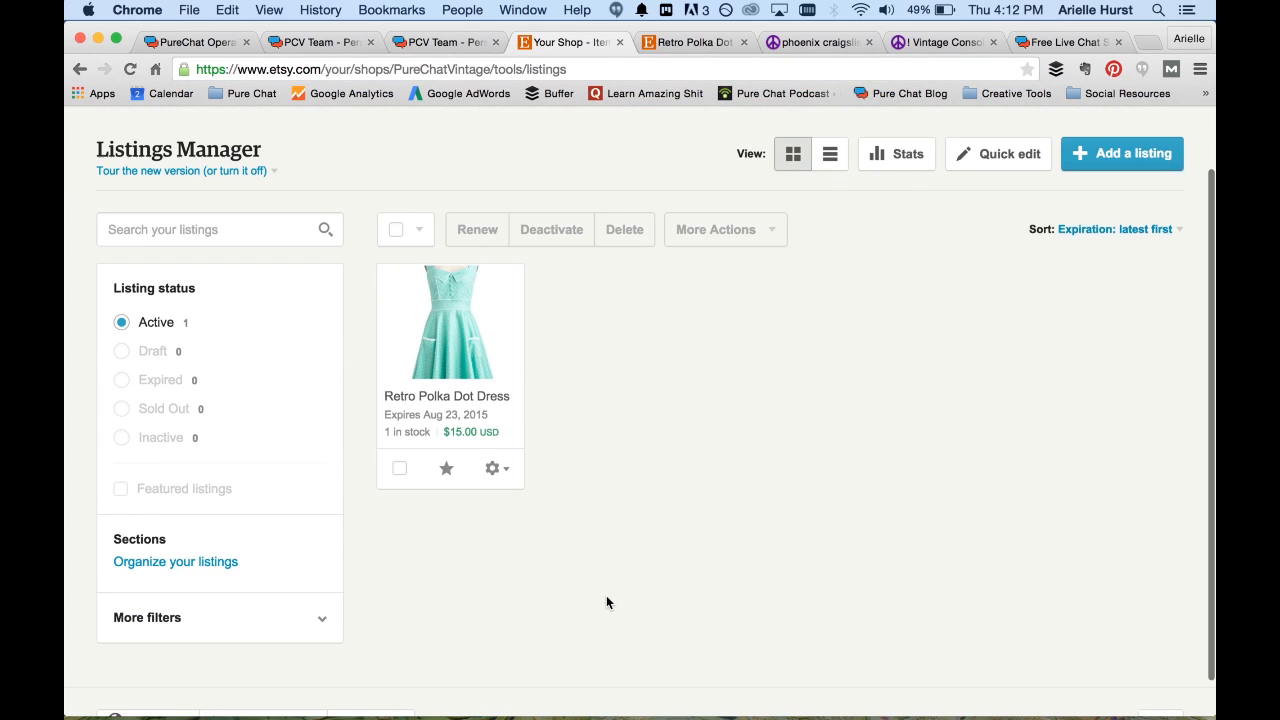
click(492, 468)
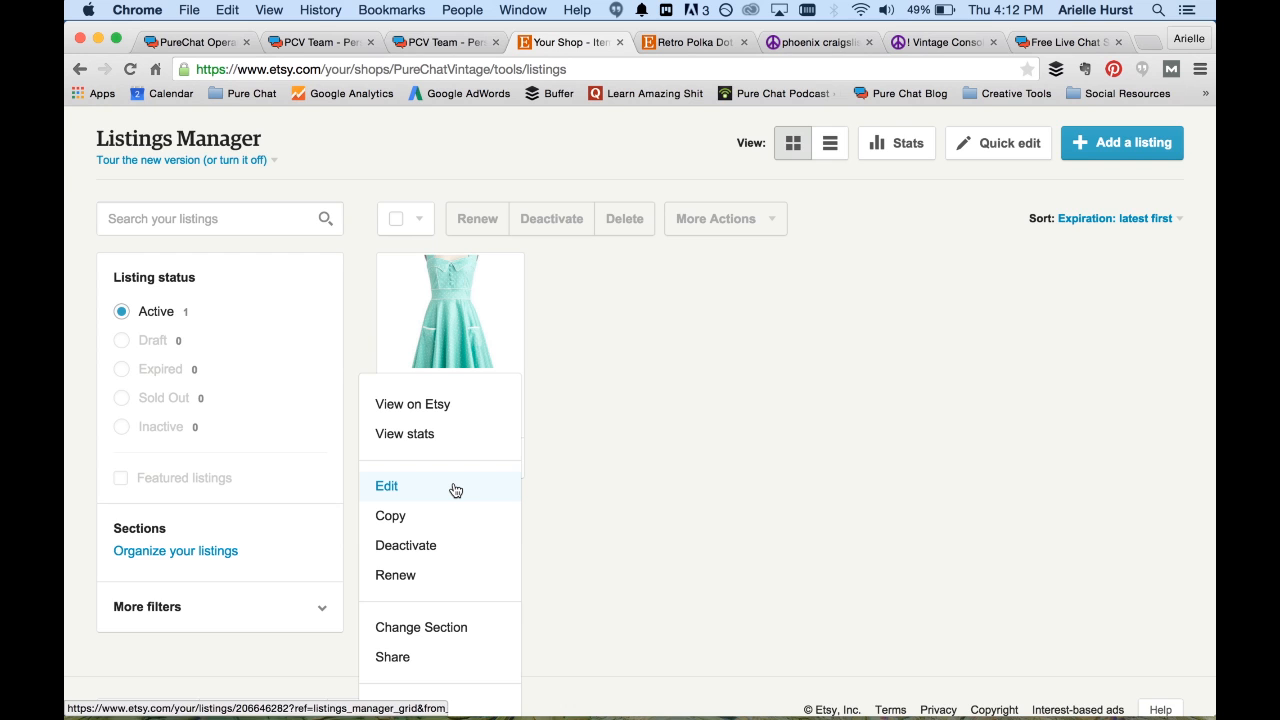
click(386, 486)
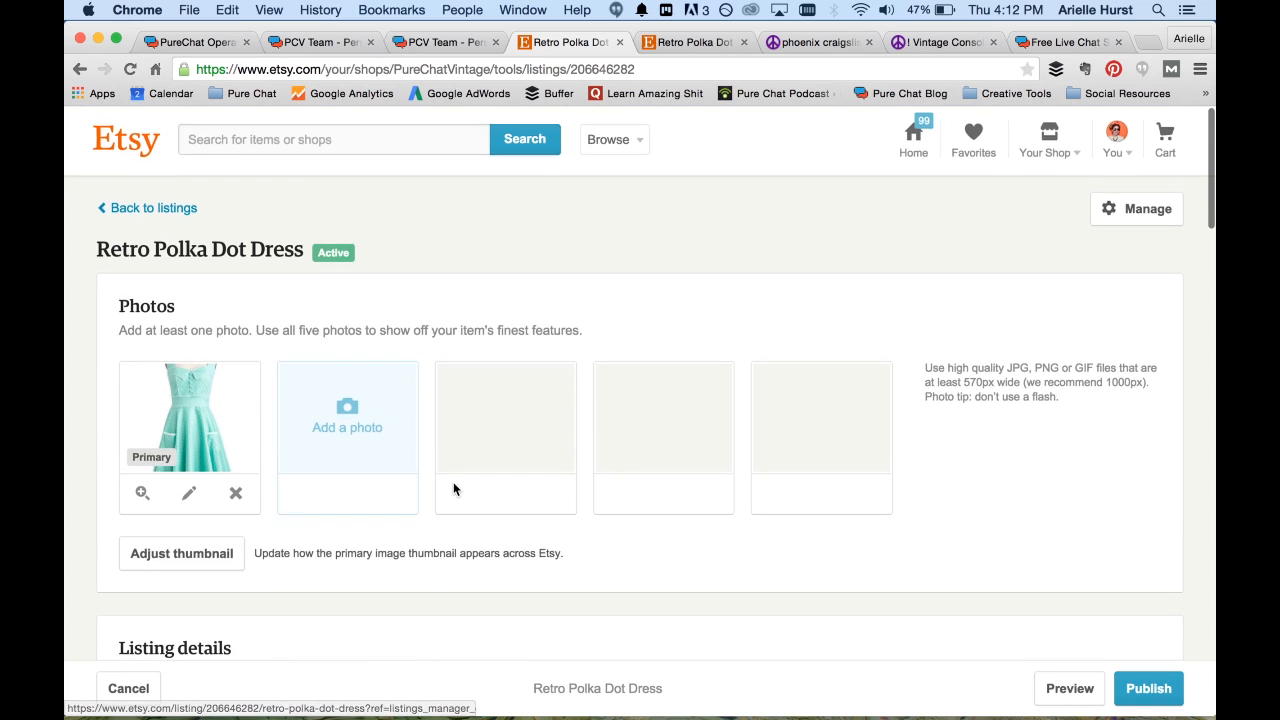
scroll(down, 3)
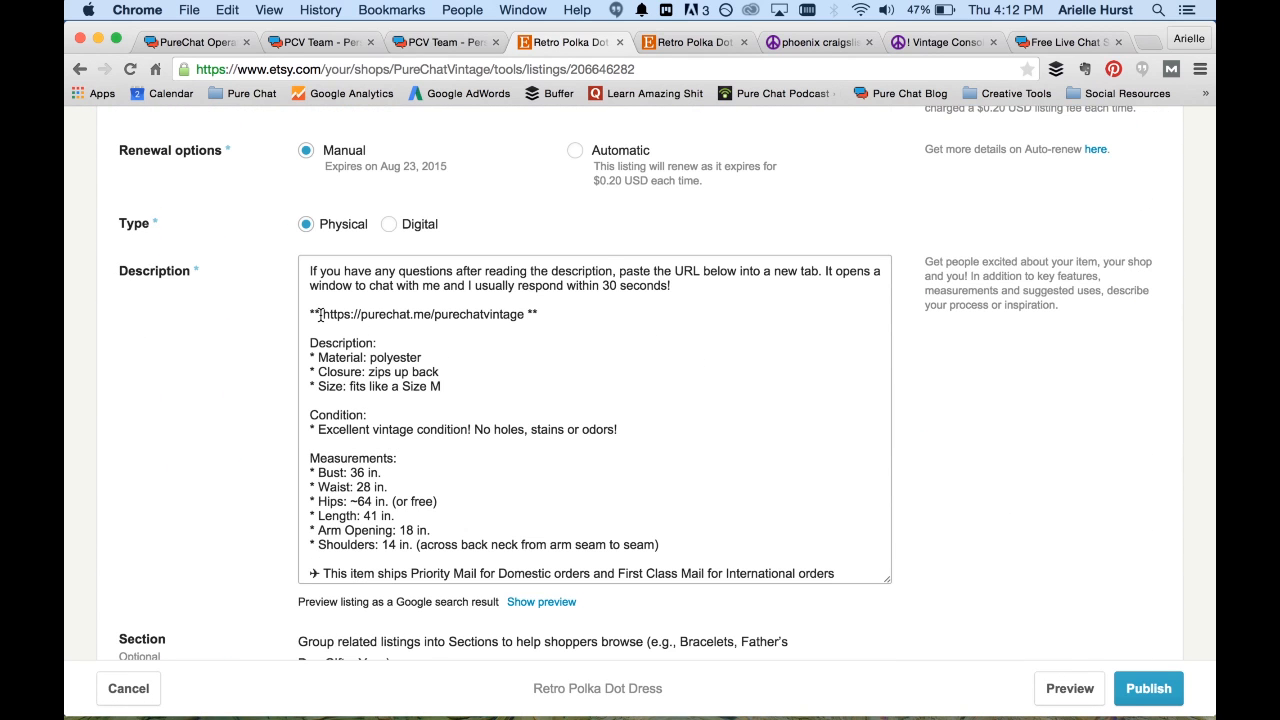